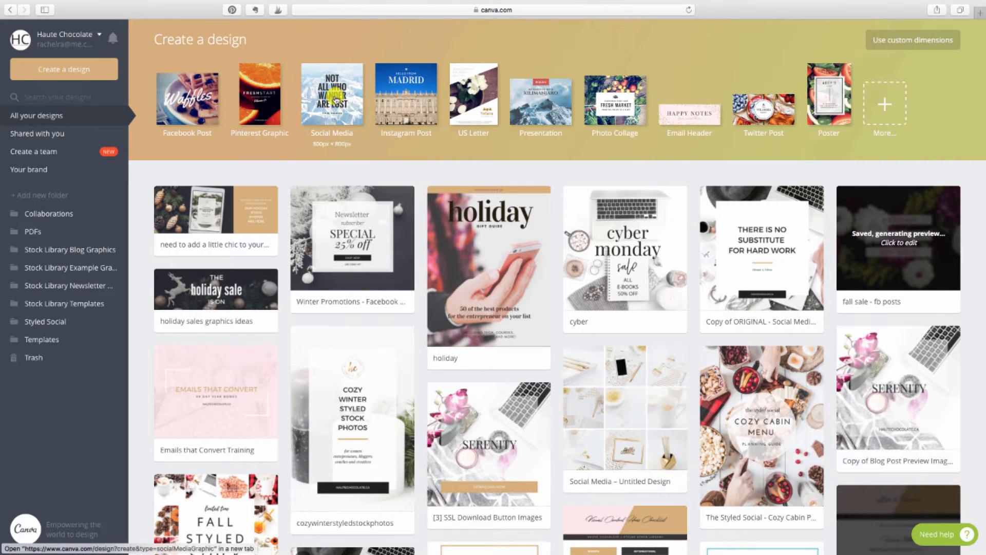
Create a blank Social Media design and browse the Layouts panel without applying one.
click(331, 95)
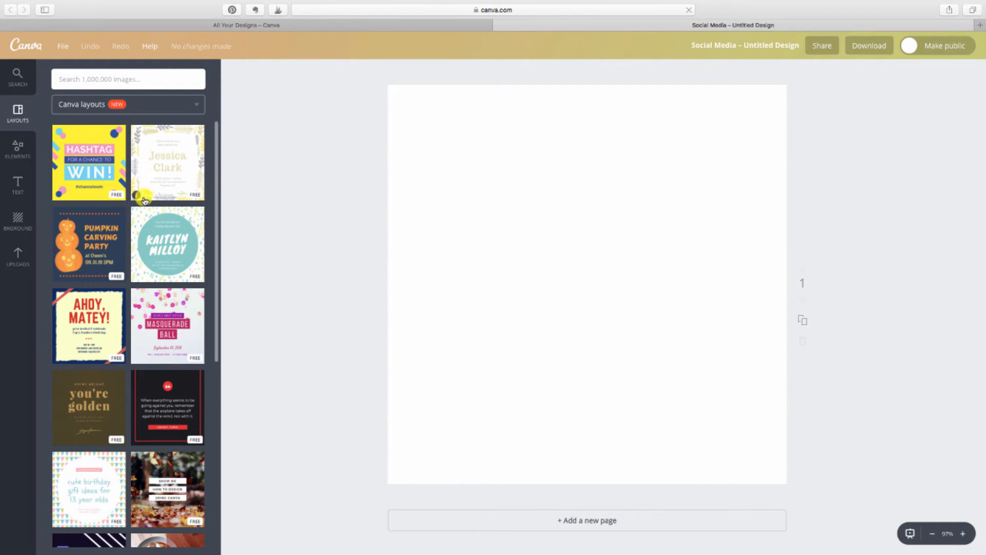
scroll(down, 3)
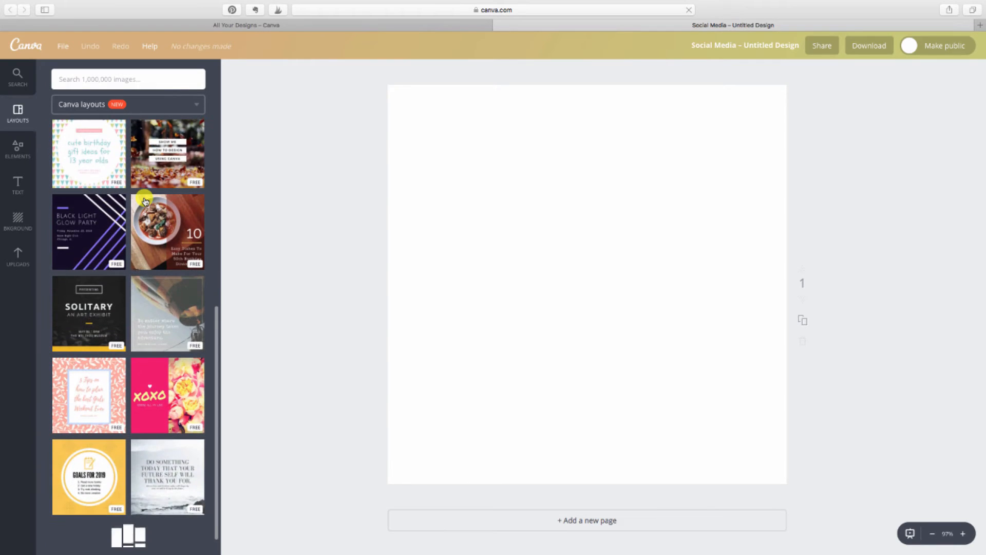
scroll(down, 3)
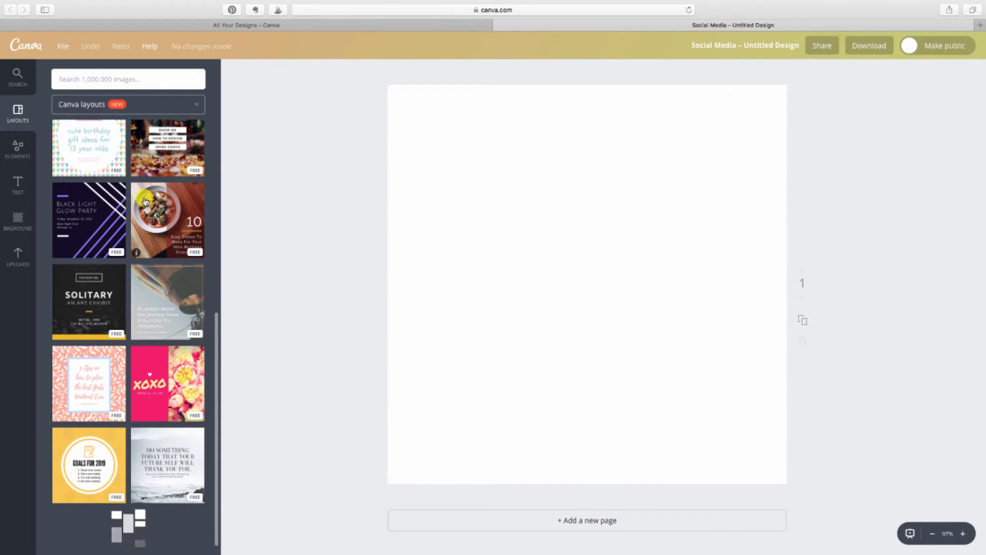
scroll(down, 3)
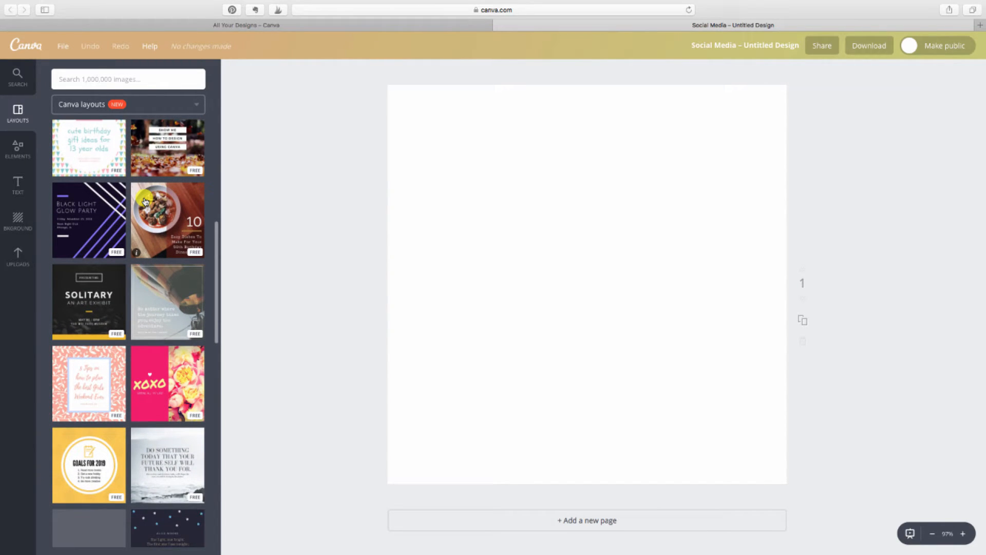
scroll(down, 3)
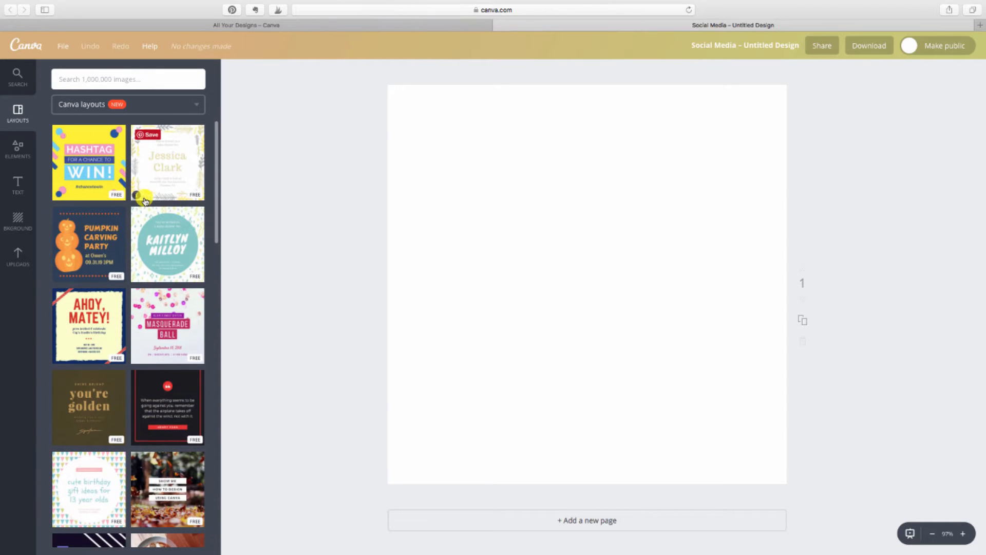
mouse_move(155, 221)
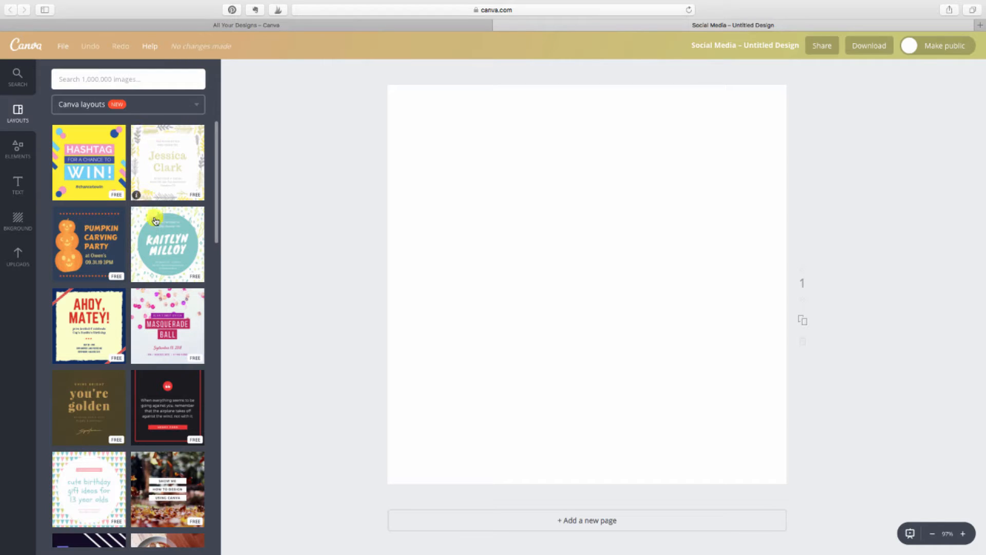
Show the Uploads folders and open the Cozy Winter image folder.
click(18, 257)
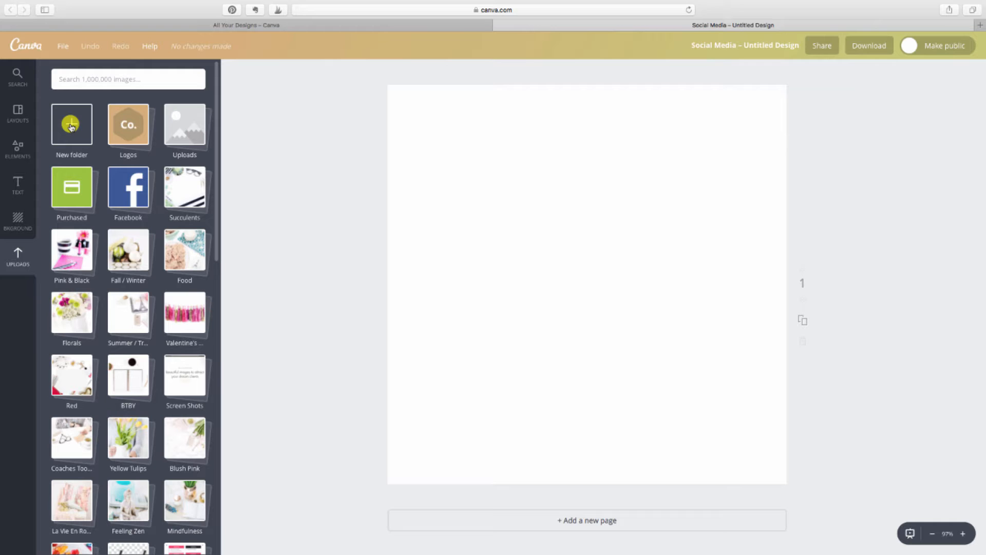
scroll(down, 3)
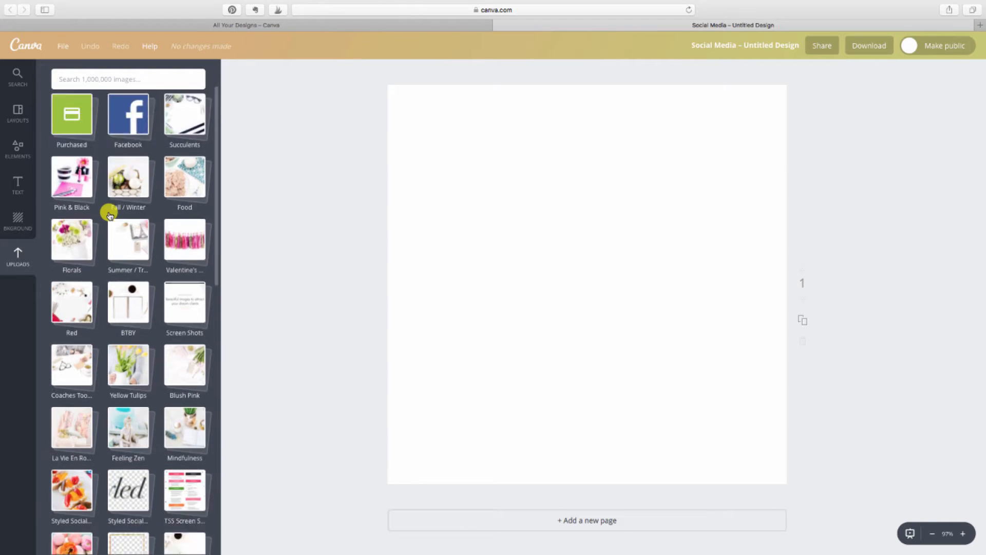
scroll(down, 3)
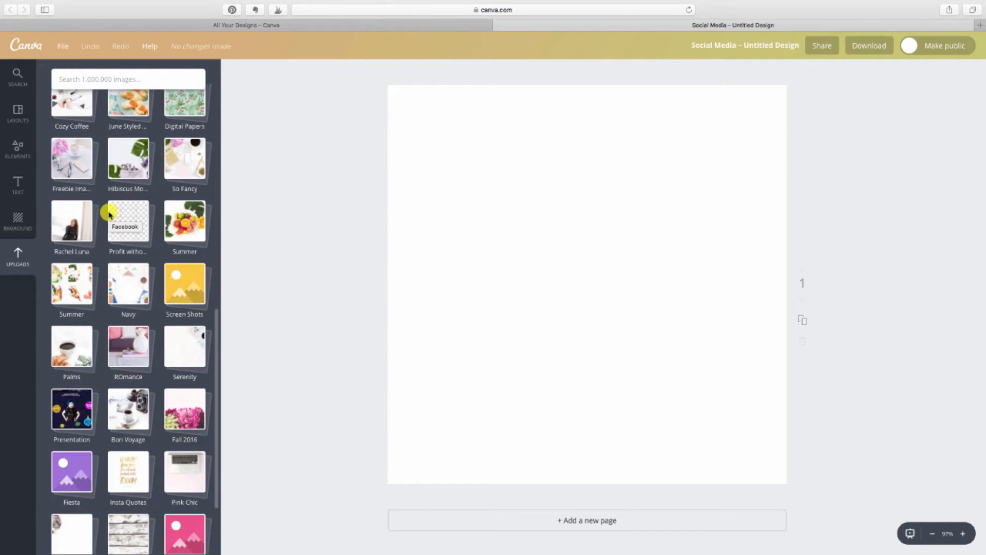
scroll(down, 3)
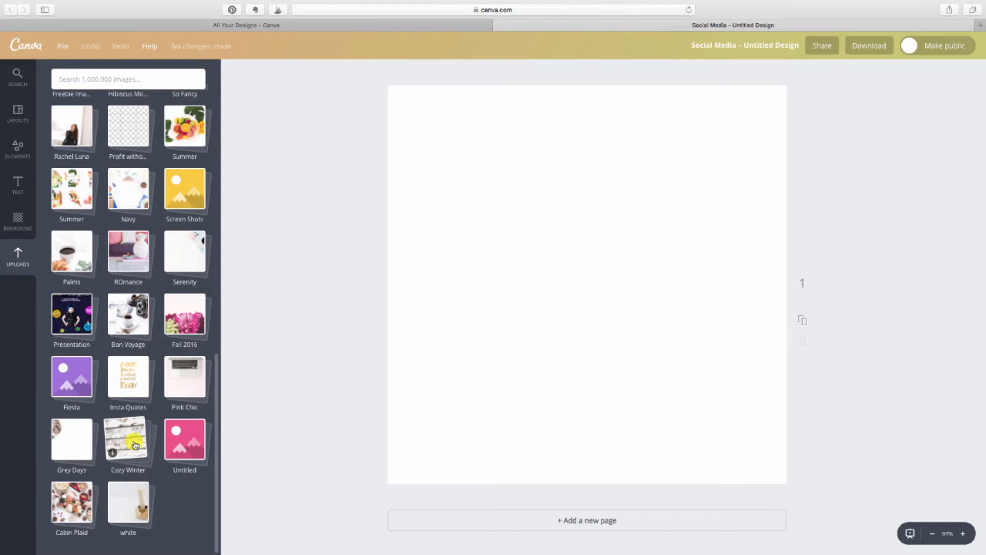
click(127, 441)
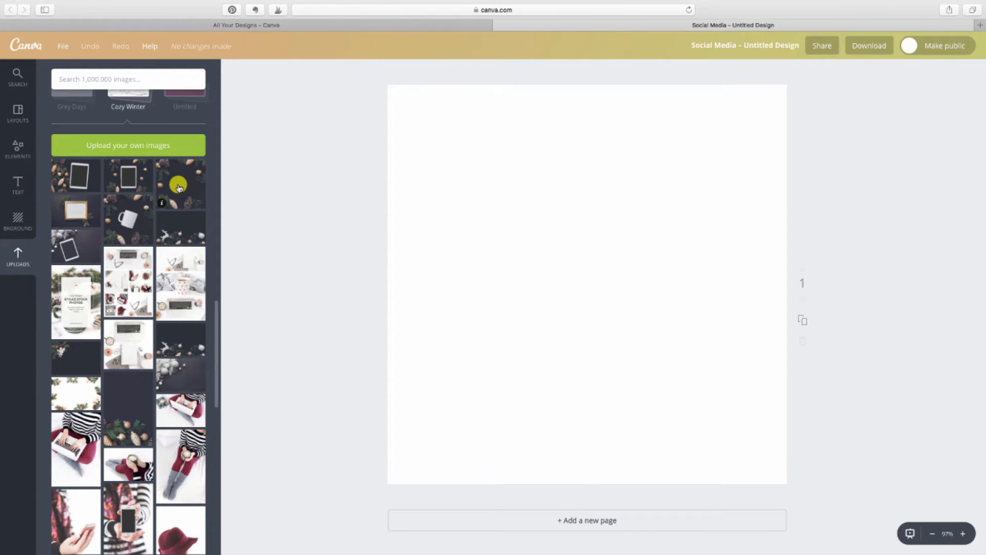
Add the dark pine-cone photo and stretch it to cover the whole page.
click(180, 184)
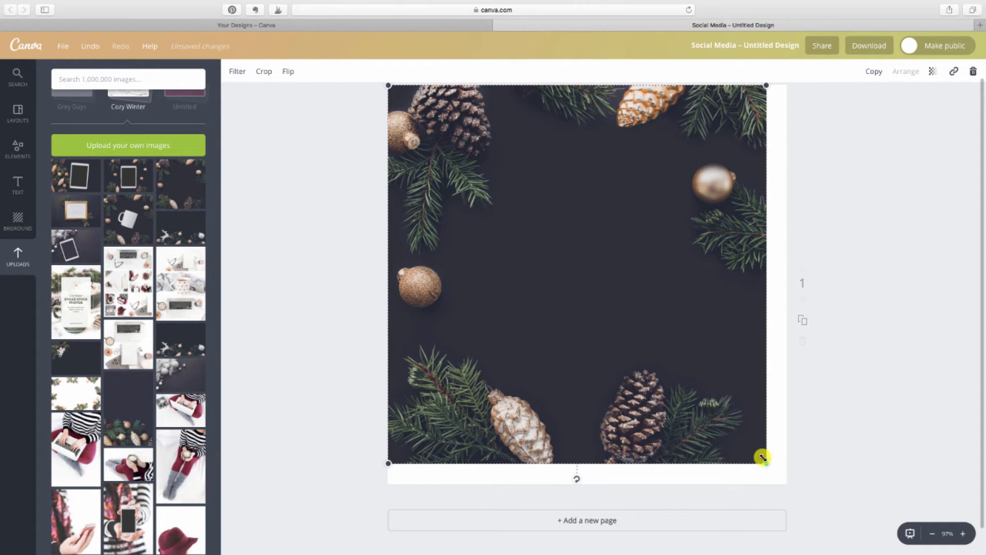
drag(764, 457, 782, 492)
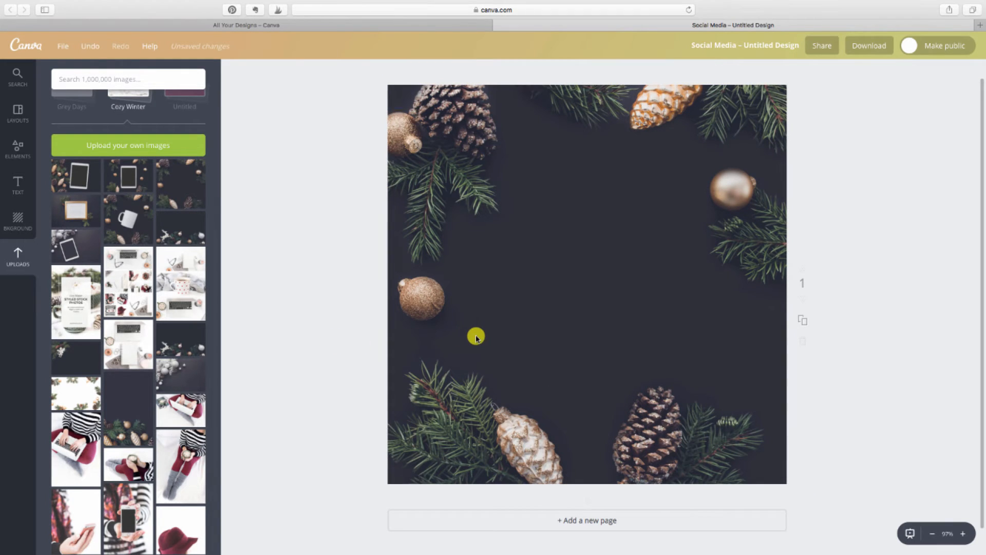
mouse_move(317, 366)
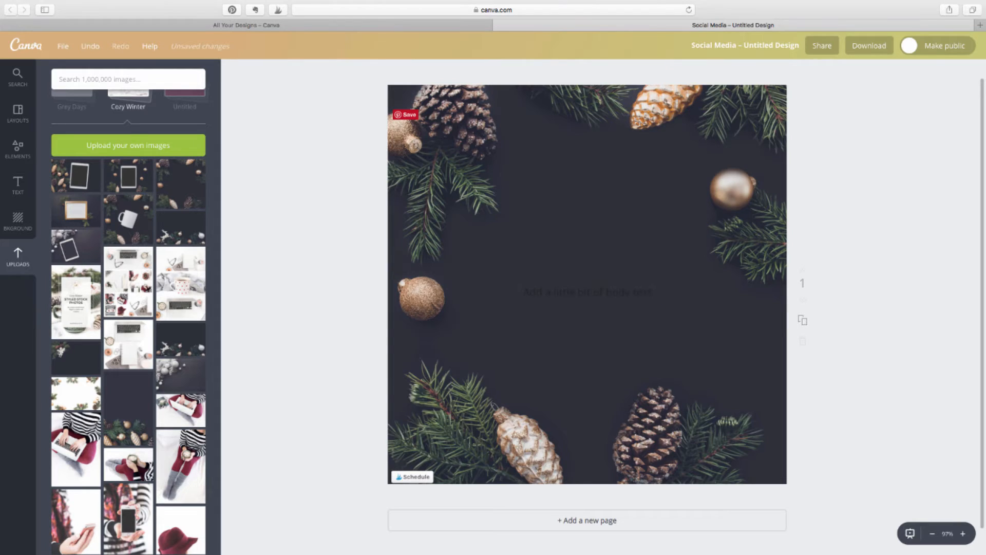
Add text boxes for cyber monday, SALE, 25% entire online store and shop now, moving cyber monday to the top.
click(587, 291)
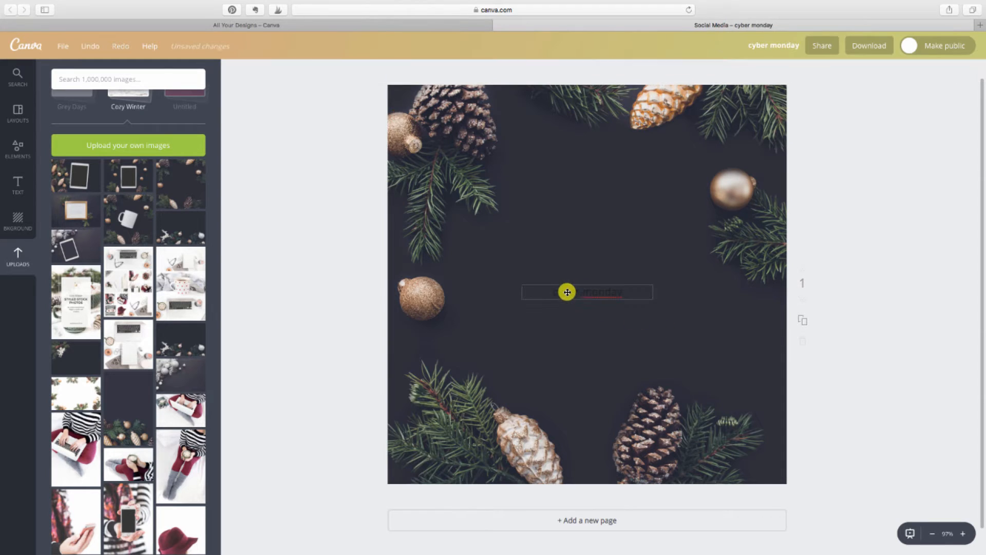
drag(567, 292, 577, 201)
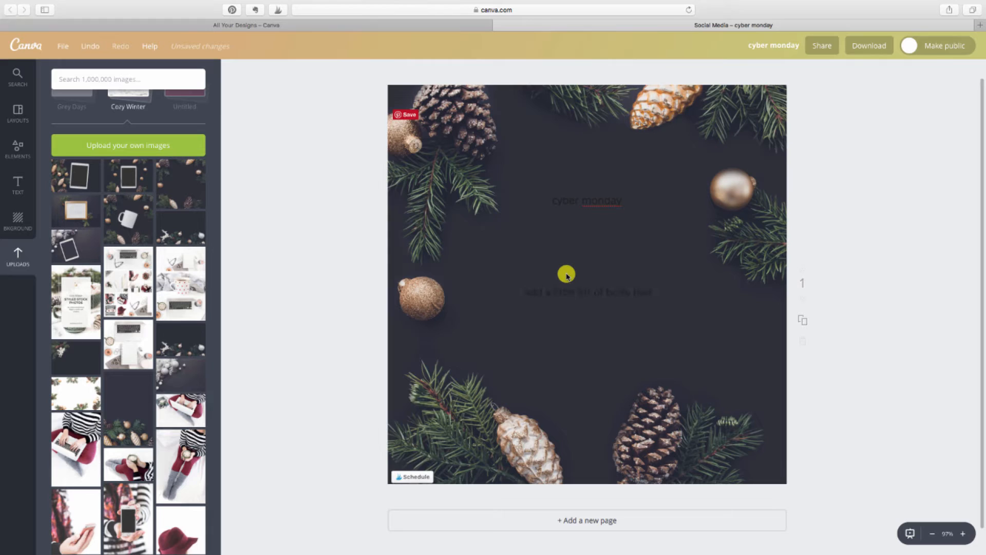
click(587, 290)
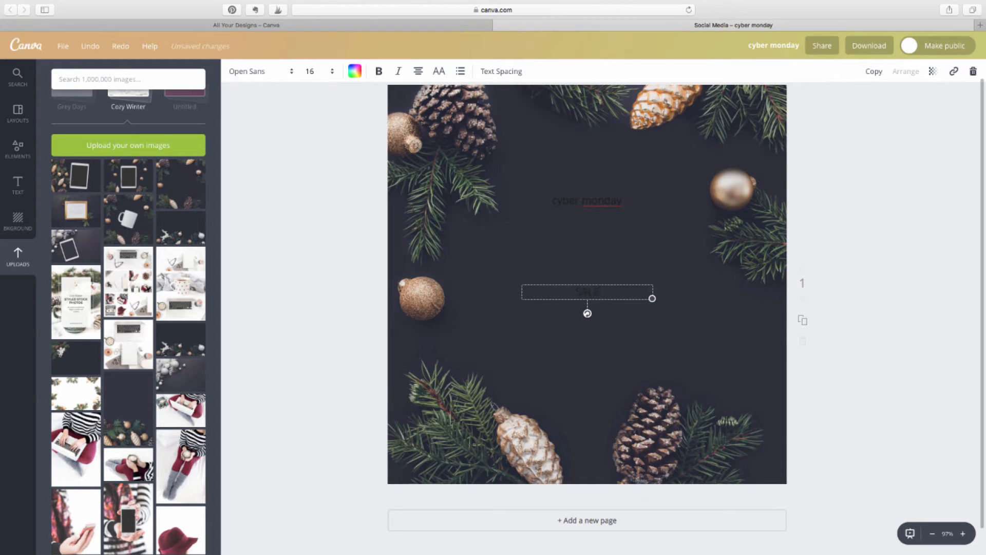
drag(588, 298, 585, 228)
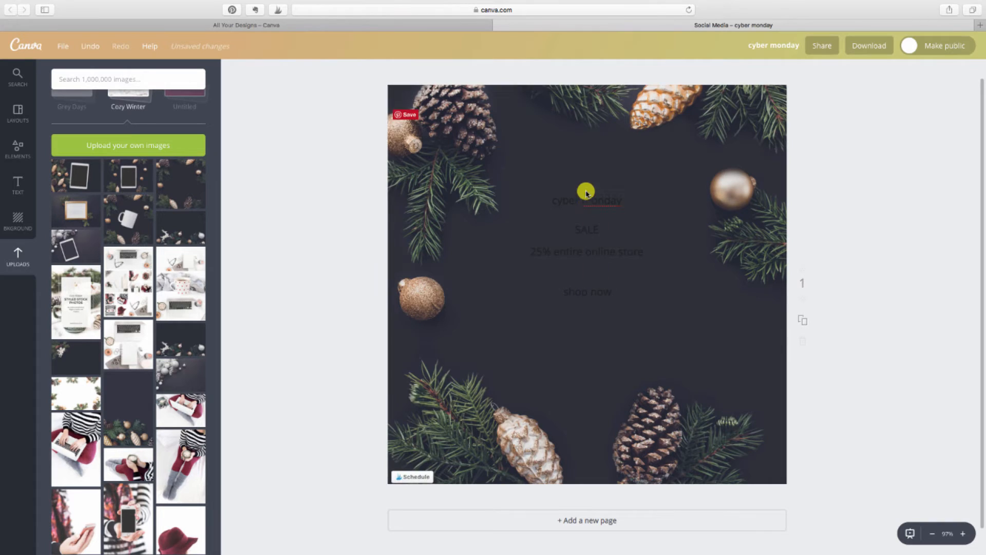
click(585, 200)
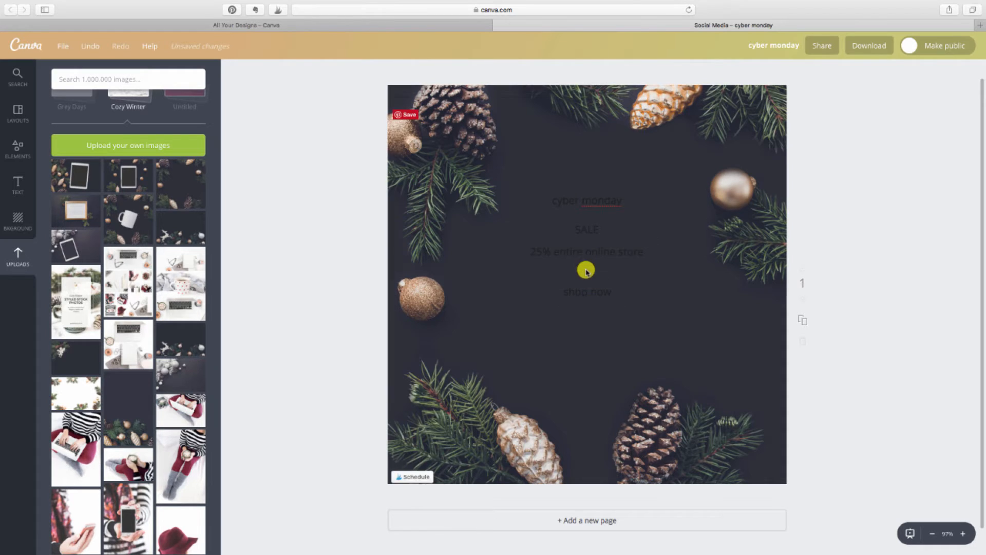
click(586, 200)
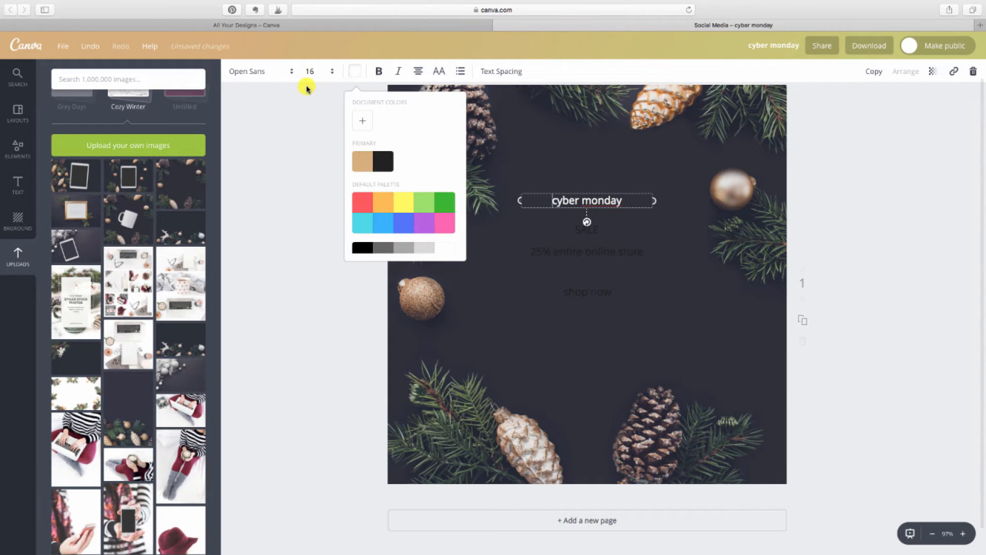
Set cyber monday in a handwritten script font at size 56 and move the 25% line lower.
click(258, 71)
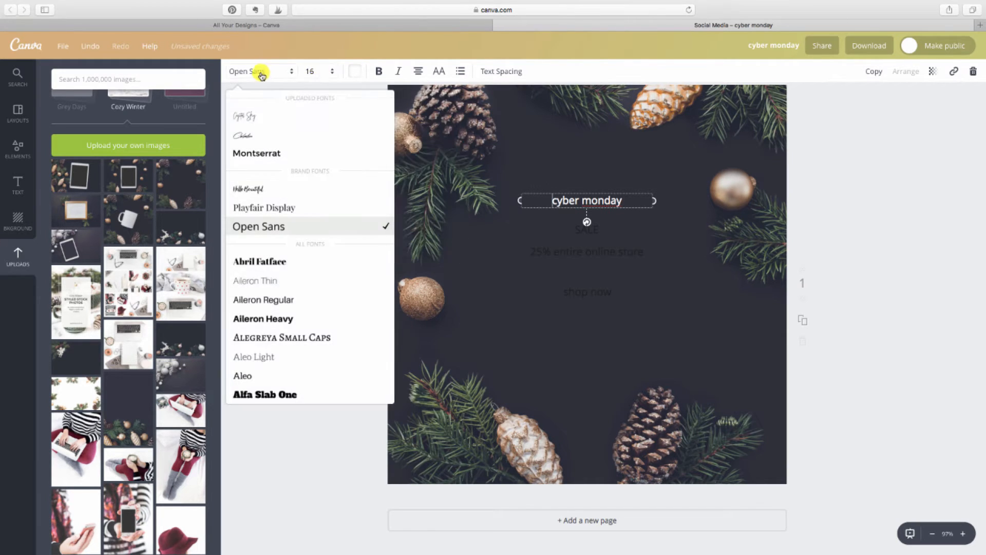
click(242, 136)
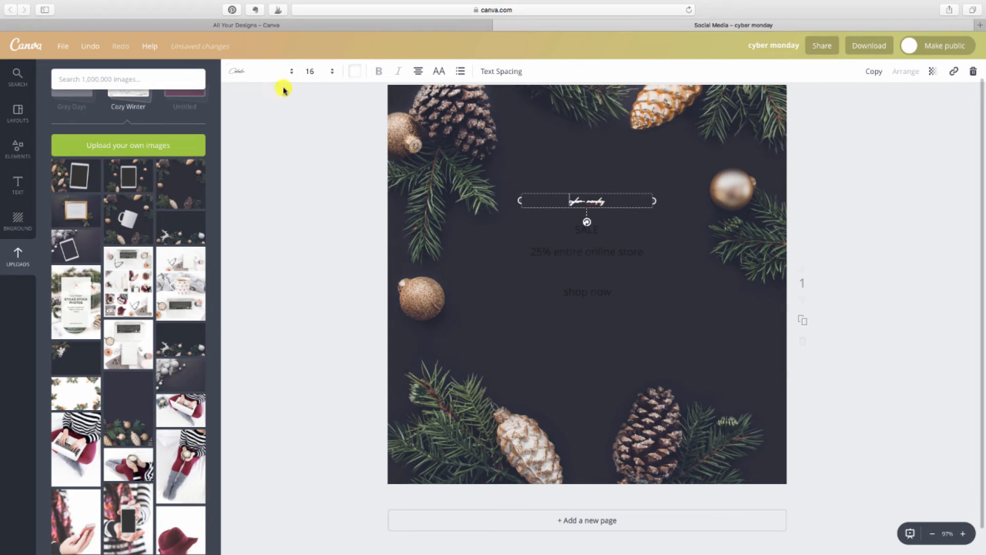
click(332, 70)
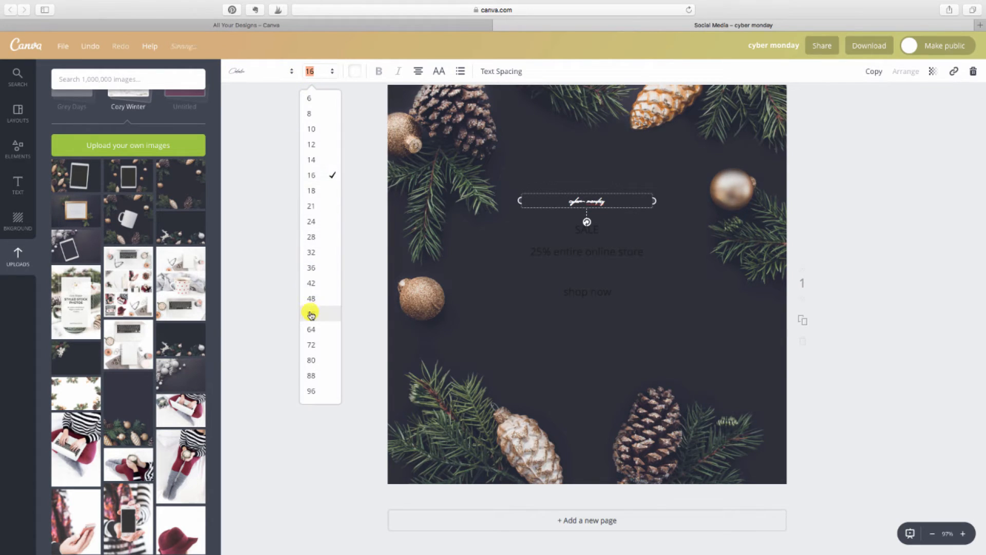
click(311, 314)
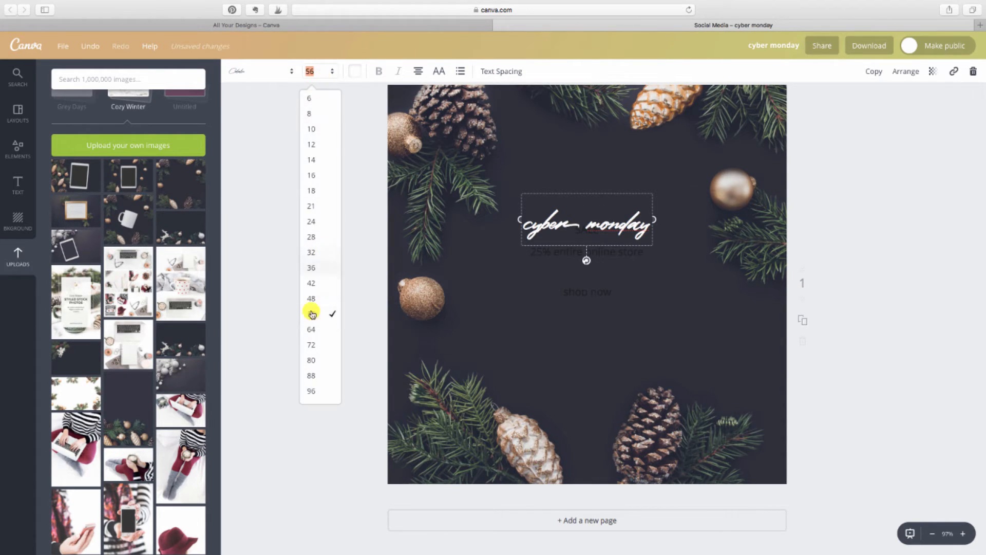
click(310, 314)
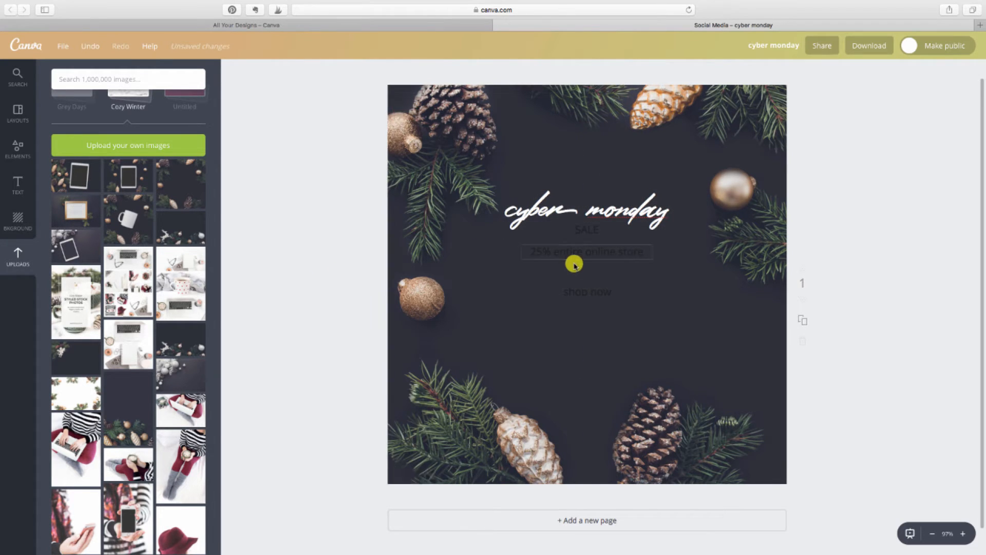
drag(573, 291, 578, 377)
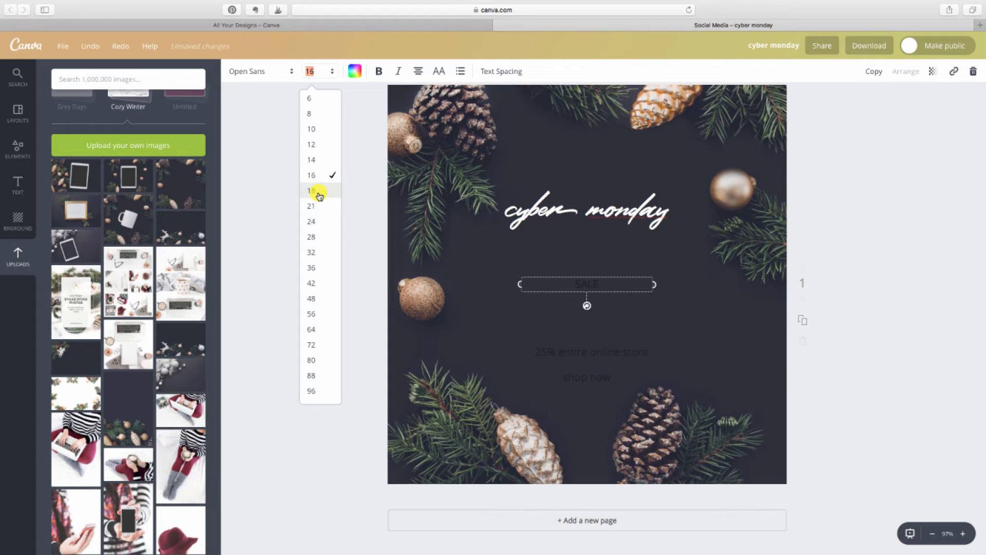
mouse_move(322, 348)
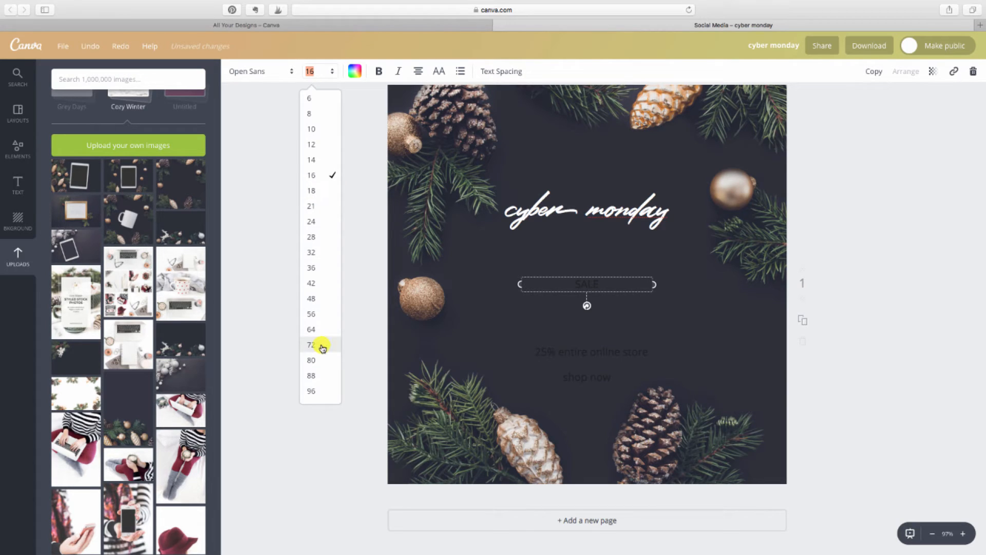
Enlarge SALE to size 80 and set it in Playfair Display.
click(311, 359)
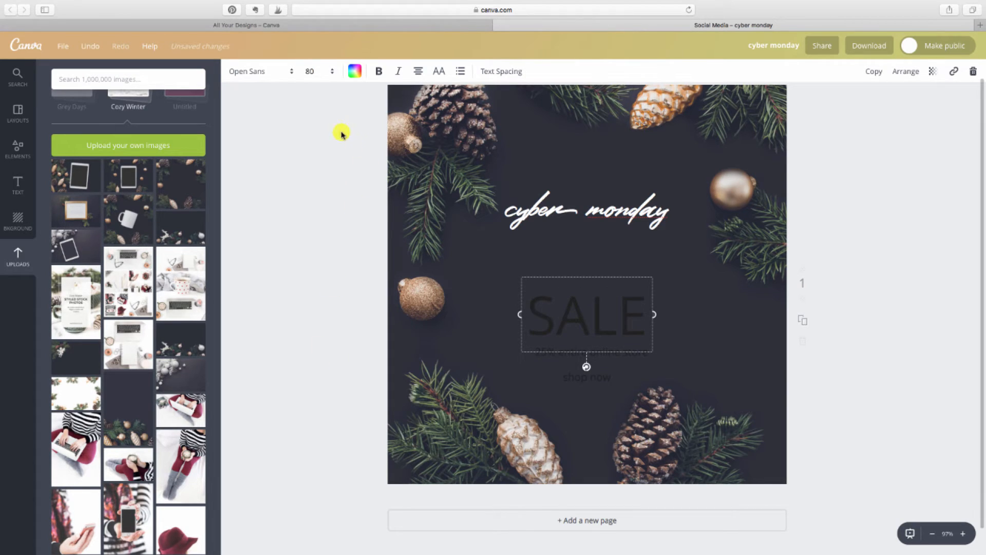
click(258, 71)
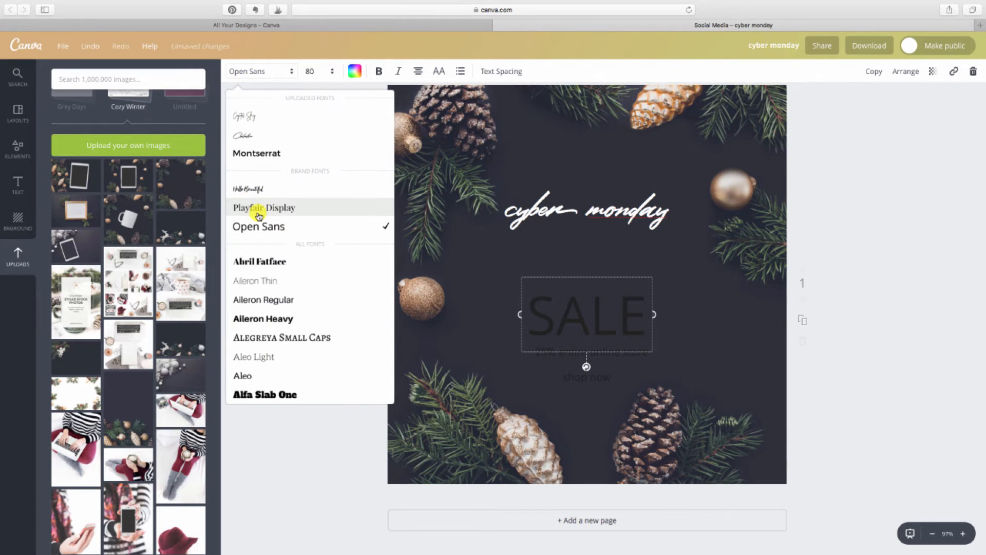
click(263, 207)
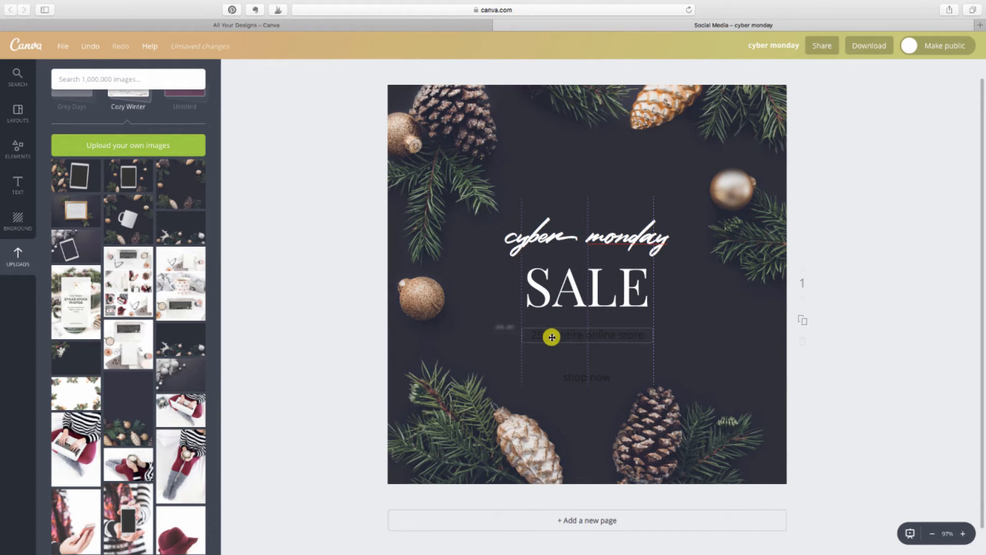
Make 25% entire online store white uppercase Montserrat.
click(586, 334)
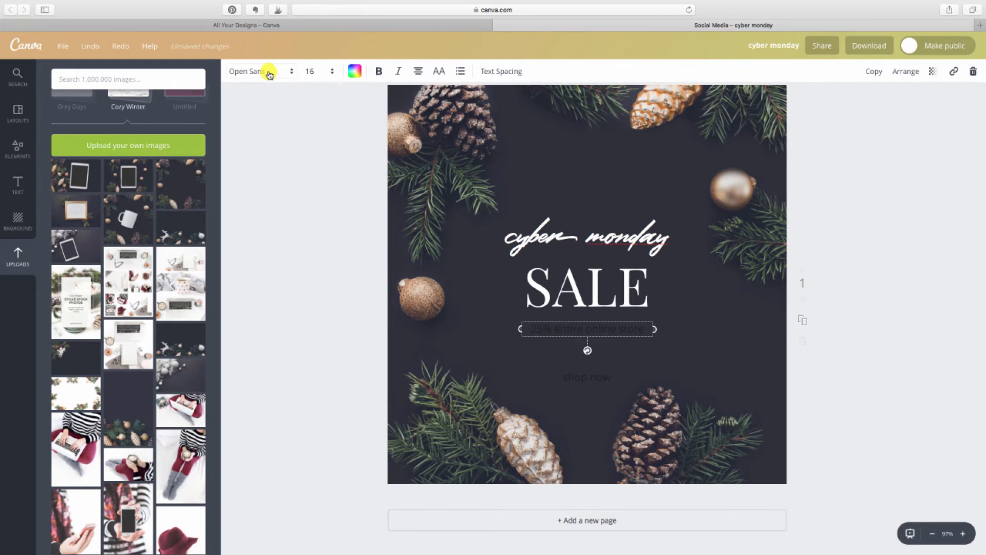
click(258, 71)
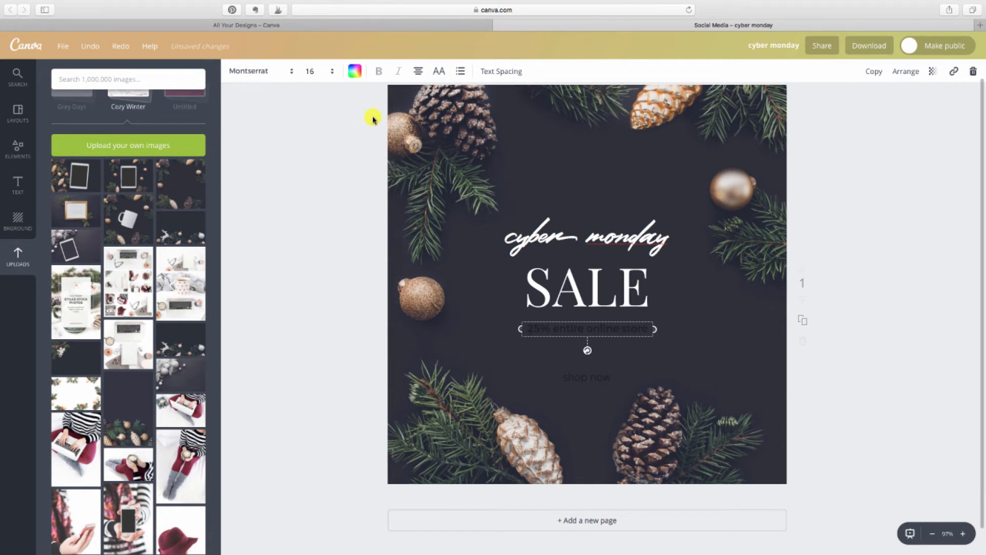
click(439, 71)
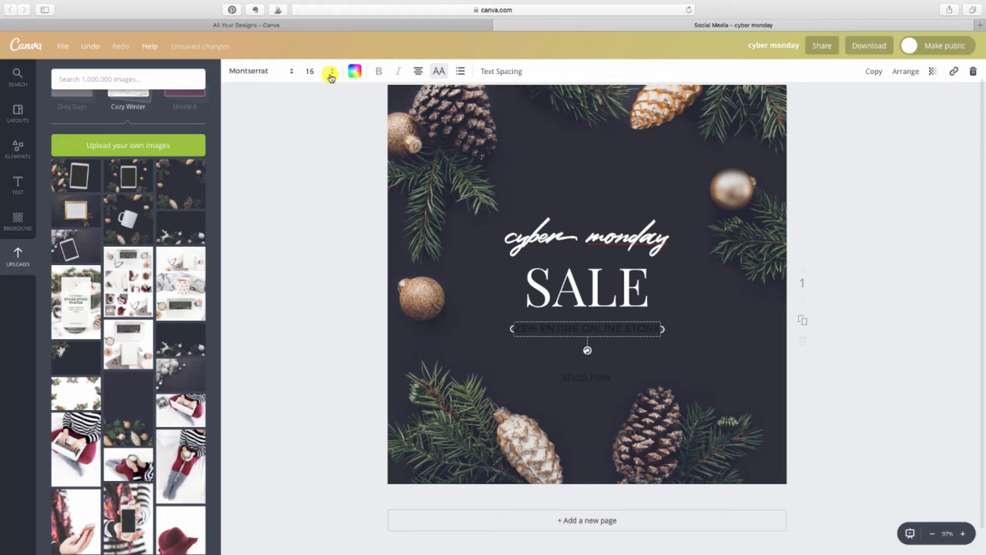
click(354, 71)
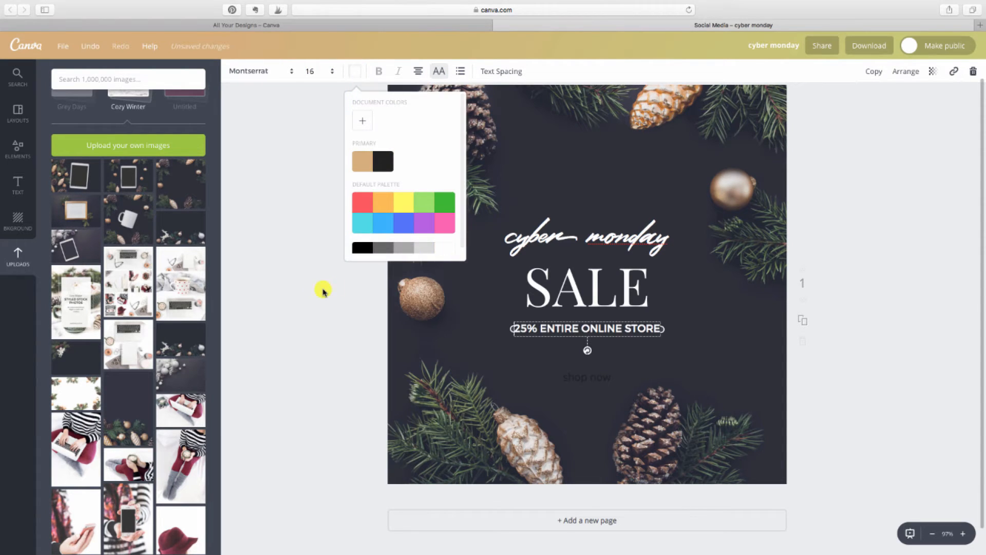
click(327, 293)
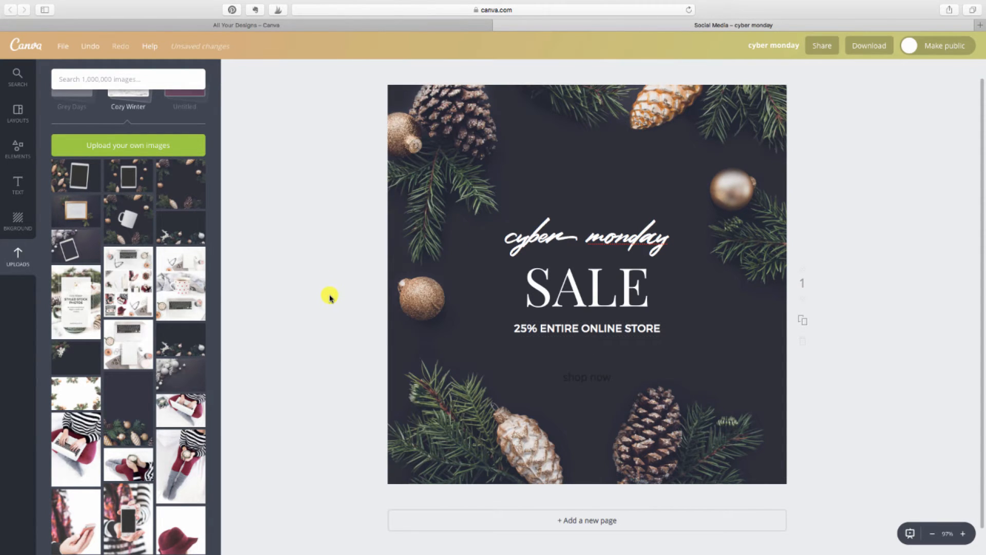
Enlarge the SALE headline and shrink the cyber monday script to 72.
click(324, 71)
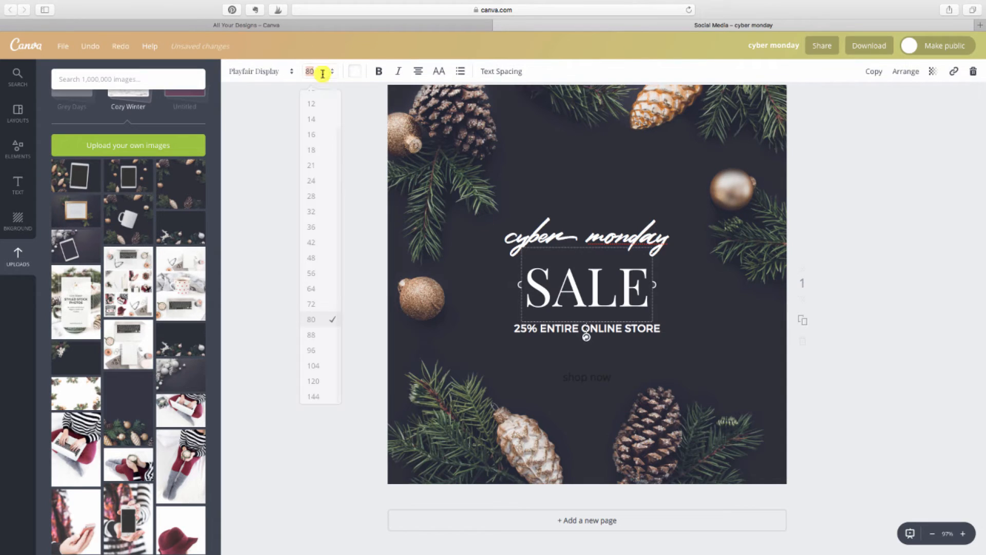
click(313, 366)
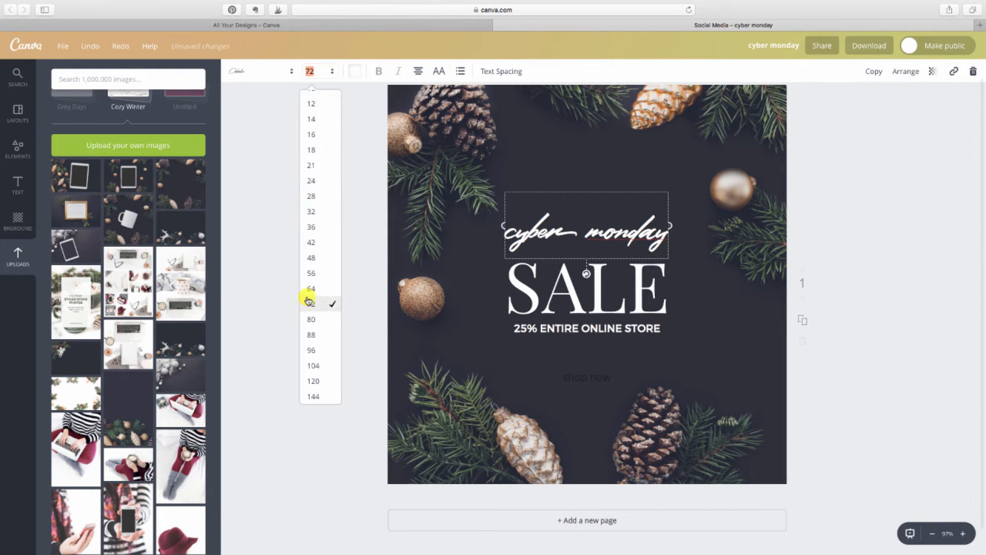
click(311, 300)
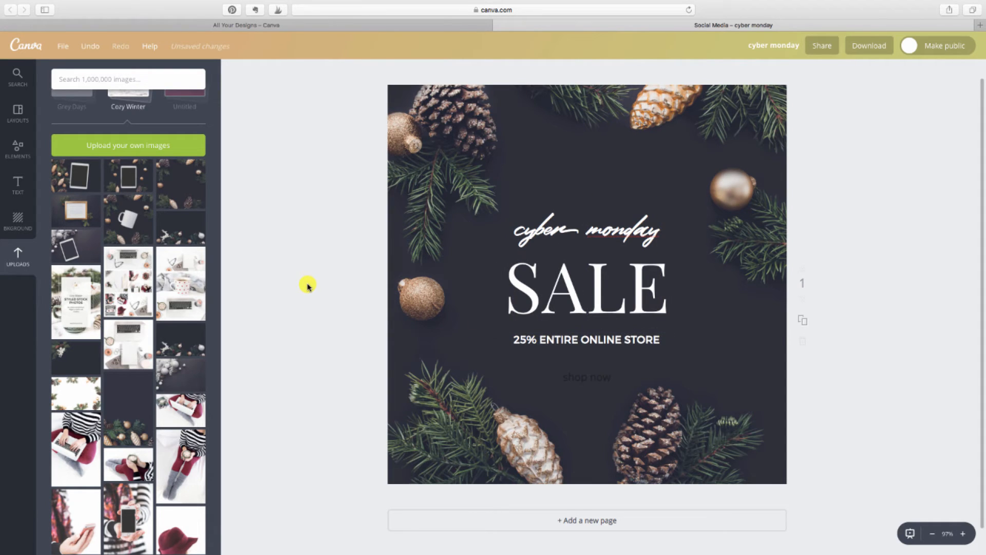
Make shop now white and all capitals.
click(586, 377)
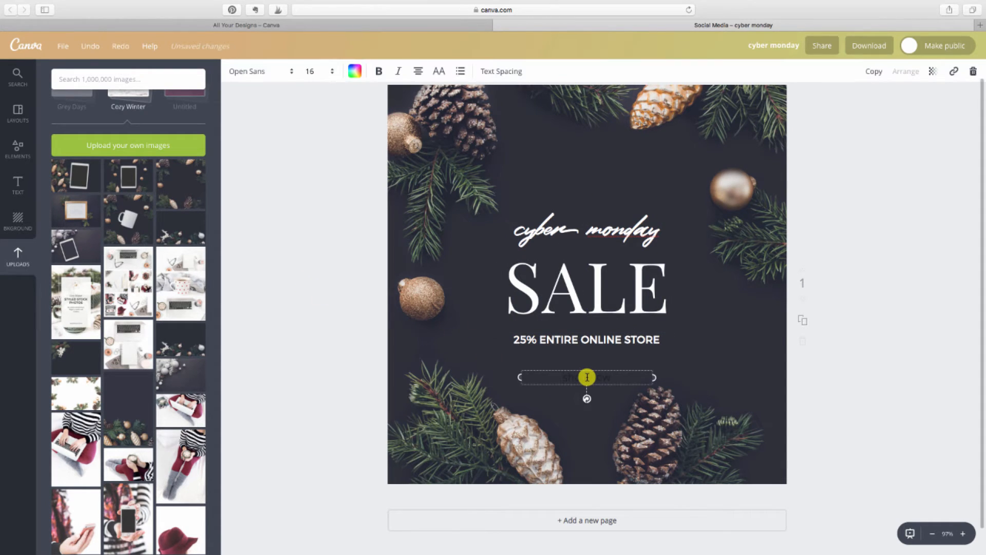
click(355, 71)
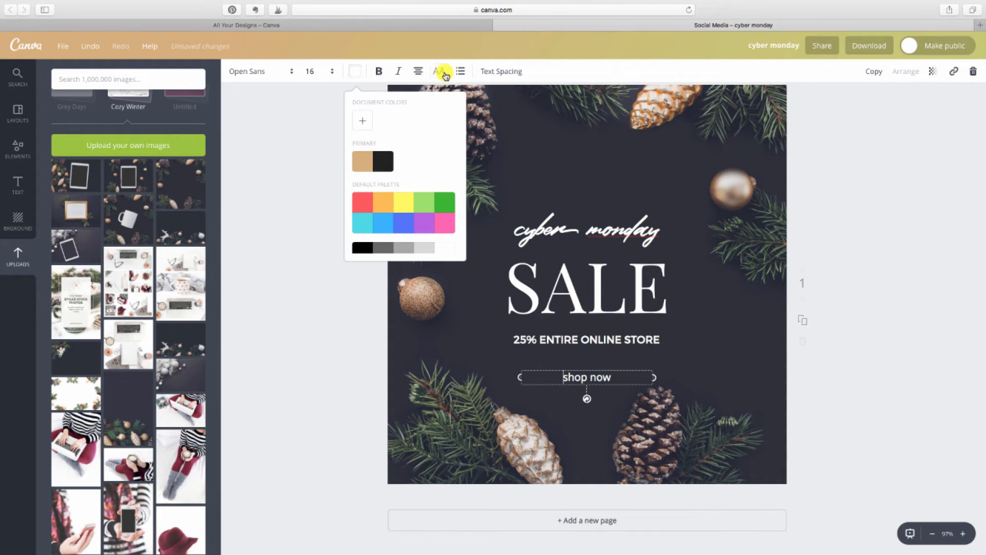
click(327, 316)
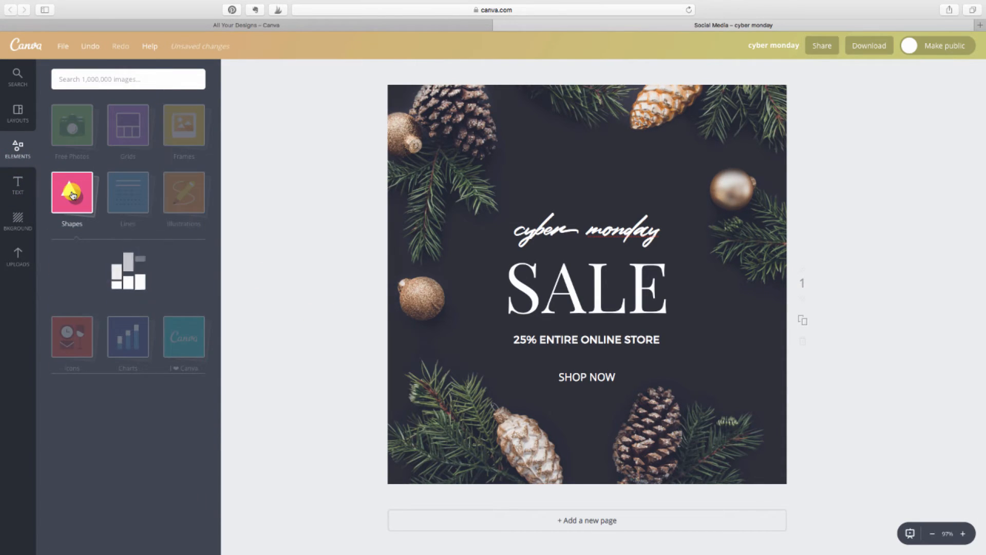
Add a square shape, resize it into a button under SHOP NOW and send it behind the text.
click(72, 194)
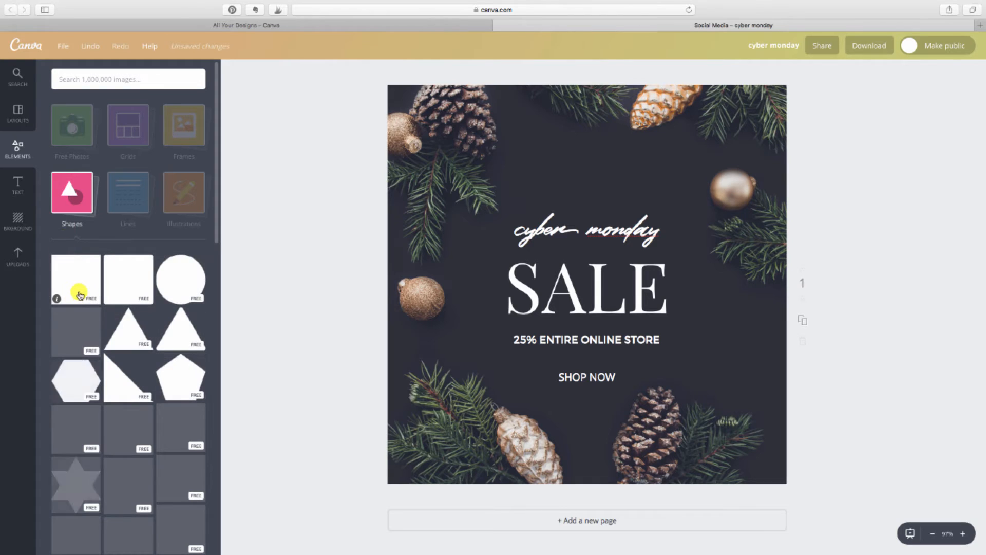
click(75, 278)
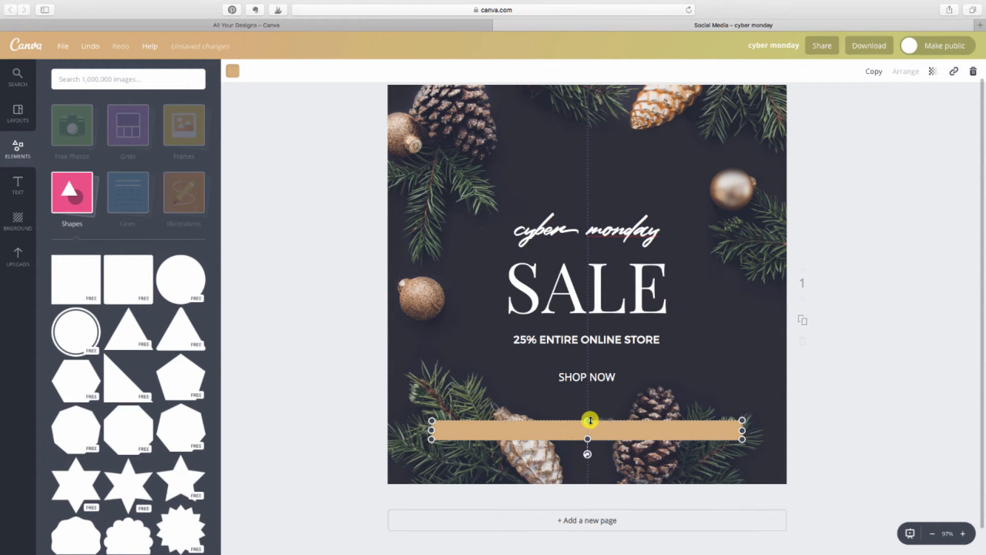
drag(590, 430, 577, 436)
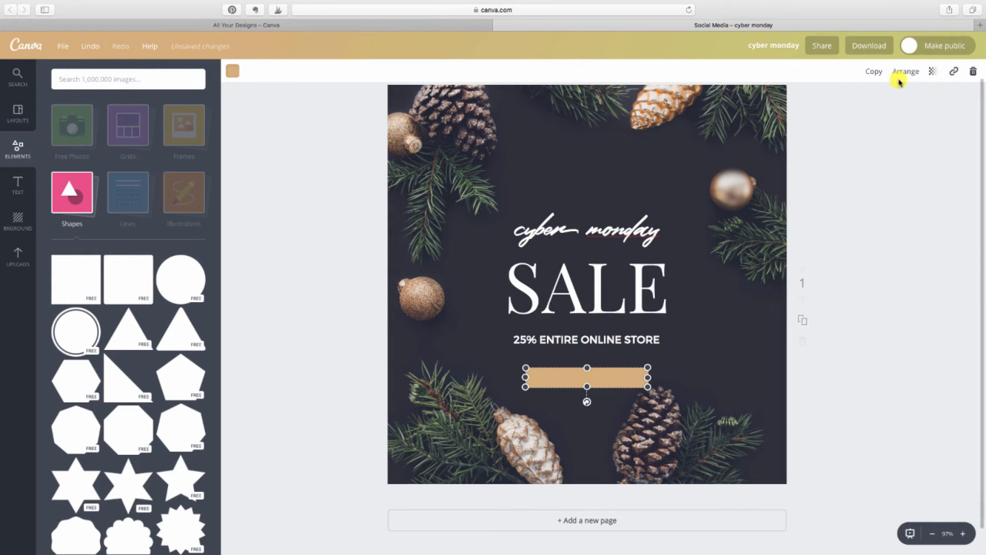
click(907, 70)
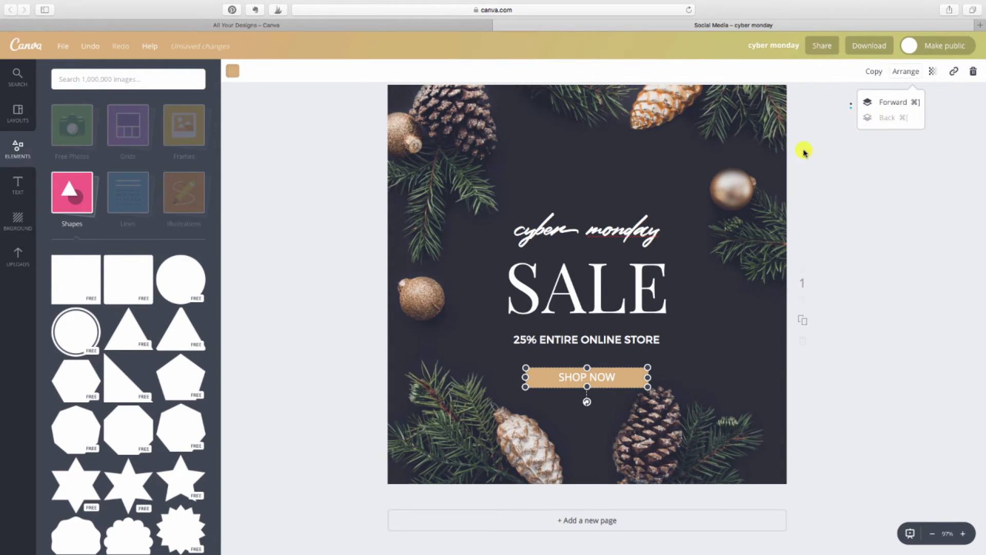
click(327, 343)
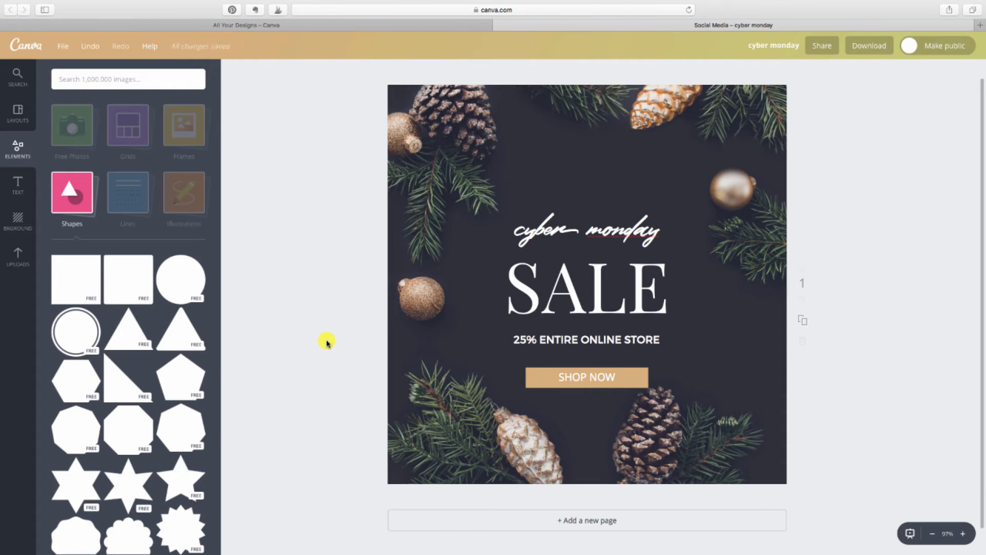
mouse_move(440, 314)
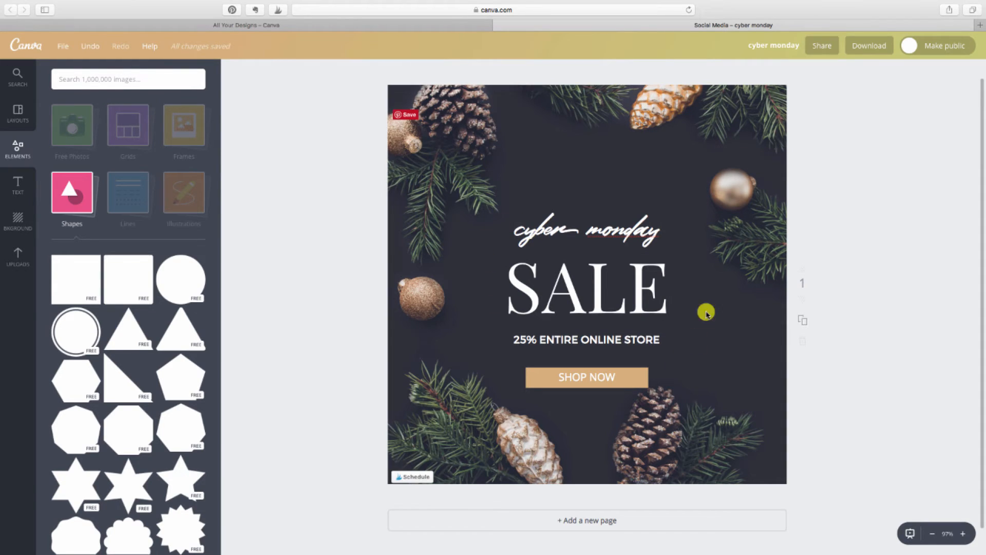
Select all text and the button, move the block up, and centre SHOP NOW on its button.
click(584, 287)
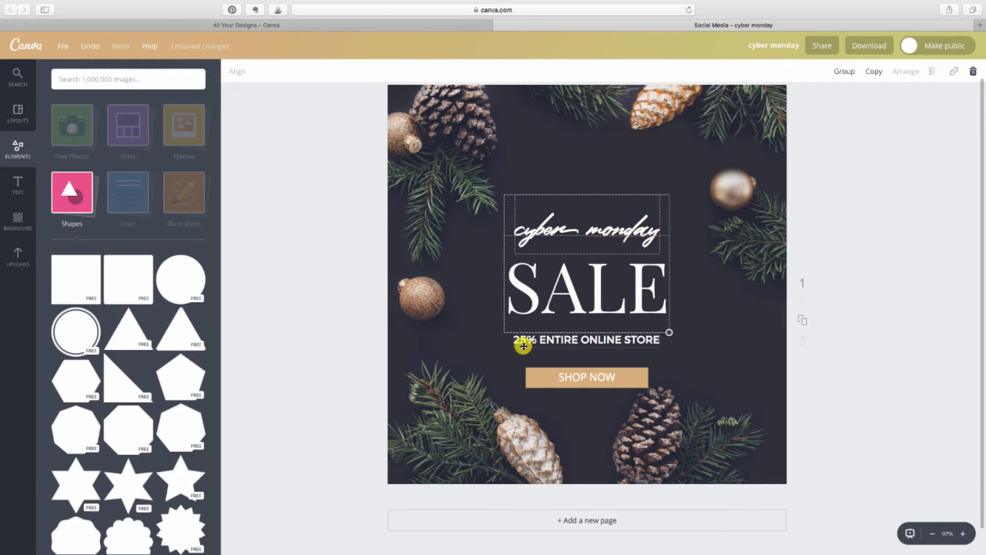
drag(523, 346, 530, 373)
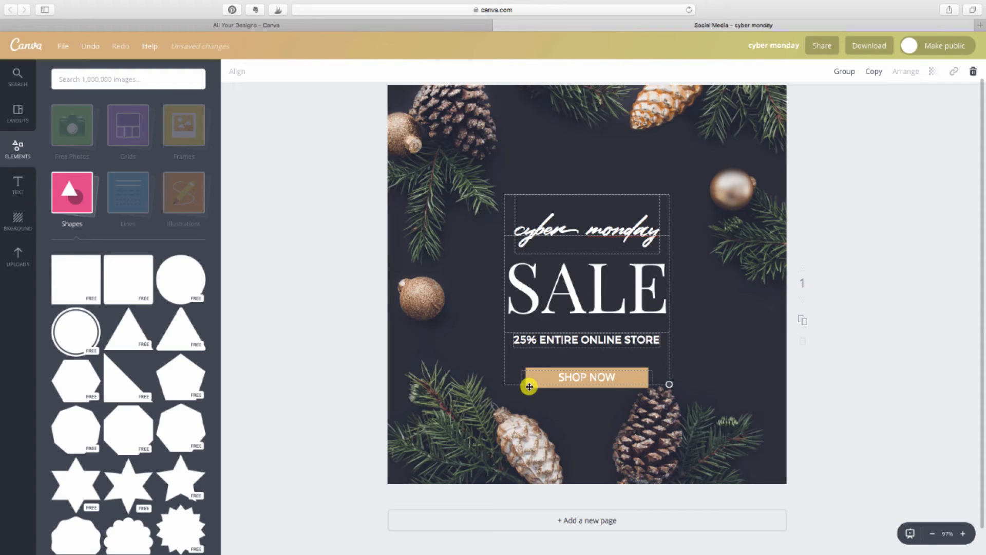
mouse_move(550, 388)
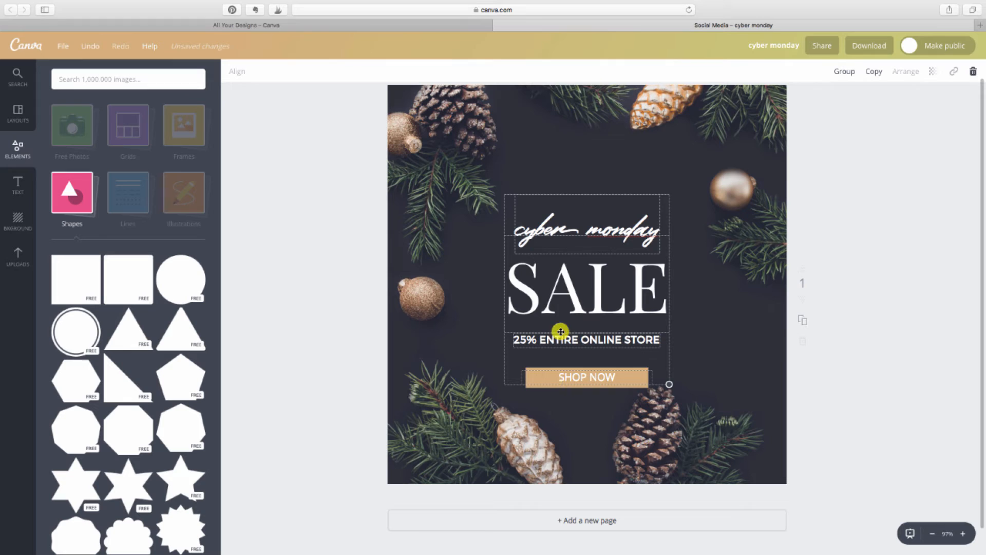
drag(560, 331, 551, 278)
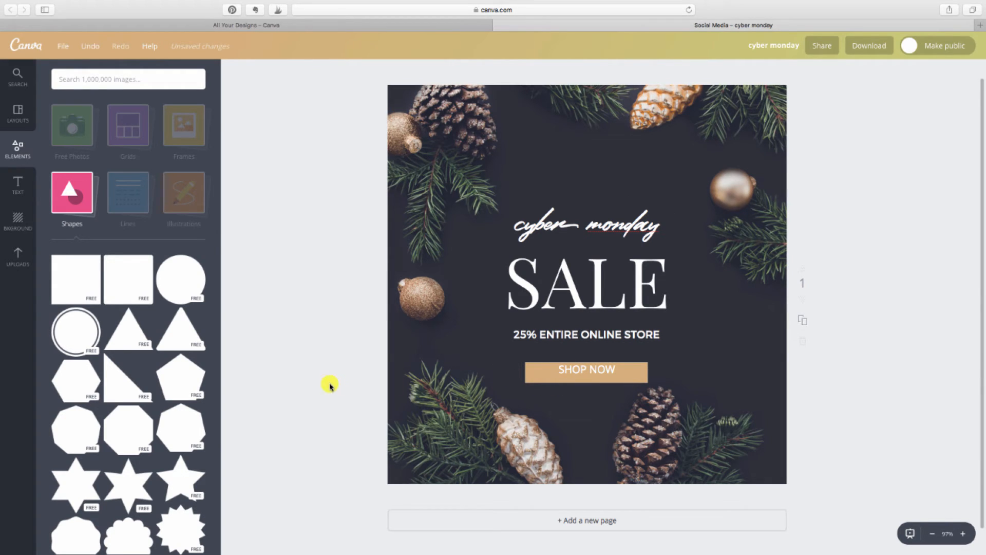
click(586, 370)
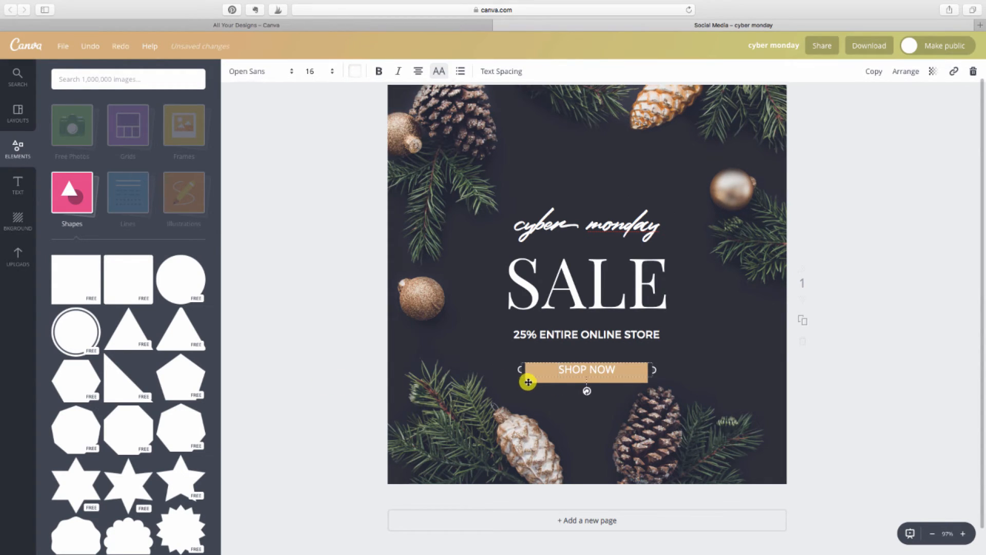
drag(528, 383, 531, 376)
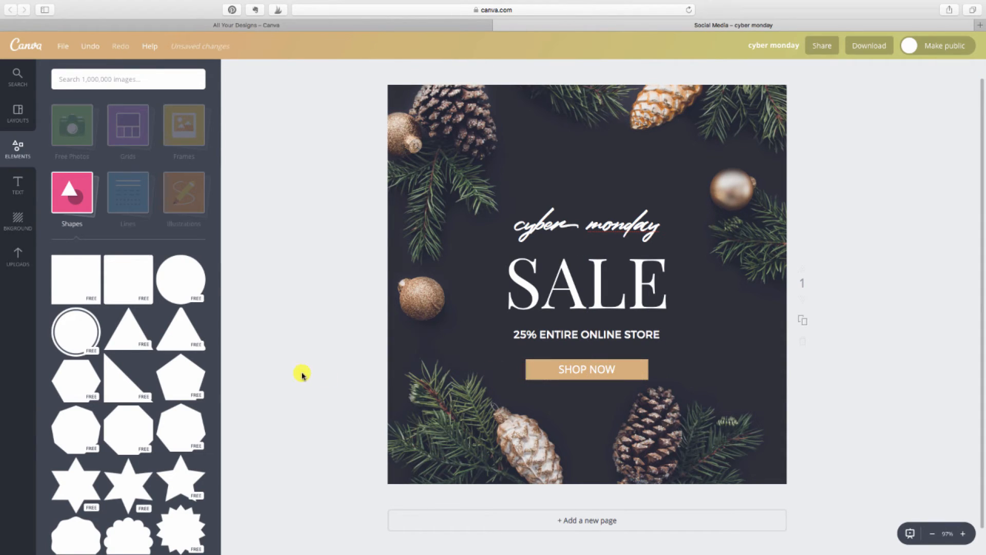
mouse_move(326, 376)
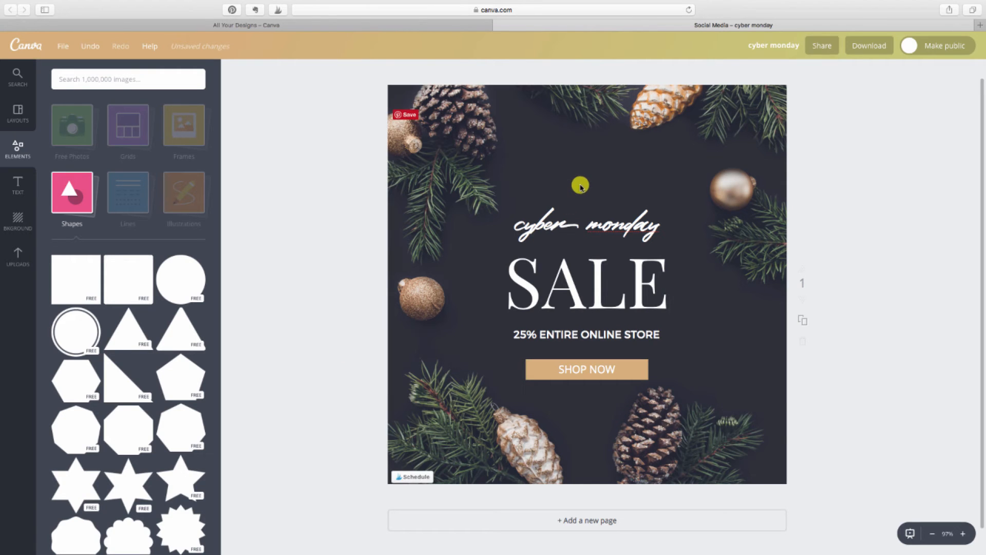
Retitle the design 'cyber monday sales graphic - social media'.
click(773, 44)
text(cyber monday sales graphic - social media)
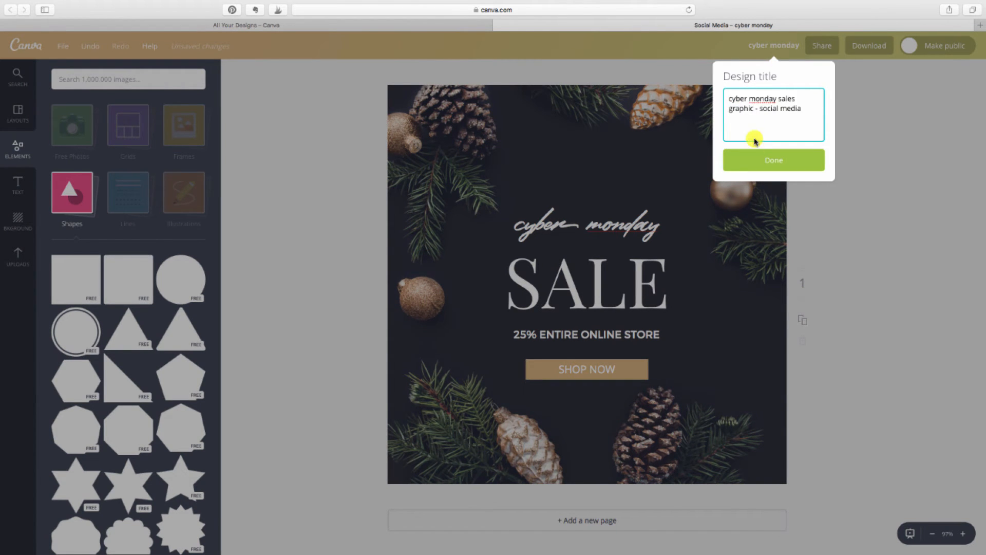
click(62, 47)
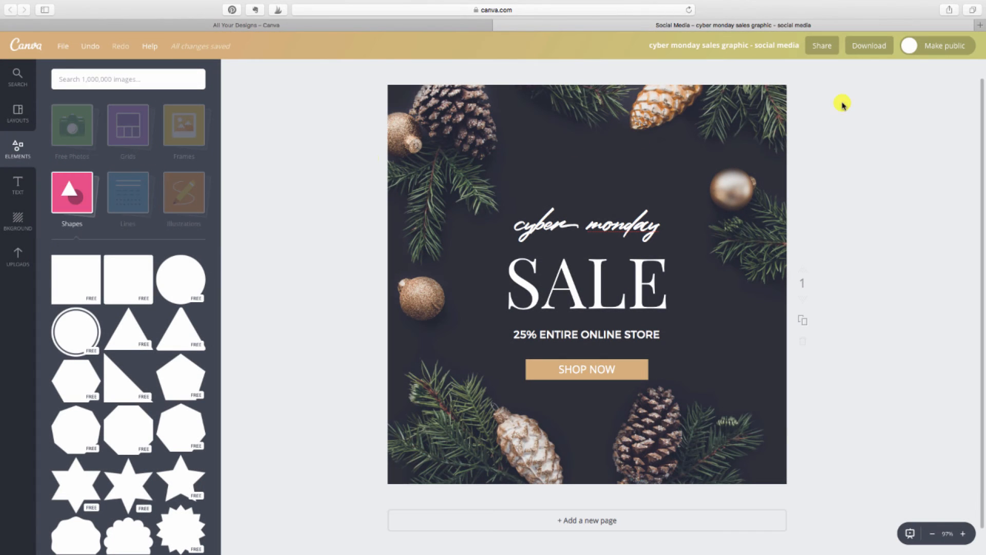
Review the JPG, PNG and PDF download types and keep PNG without downloading.
click(869, 45)
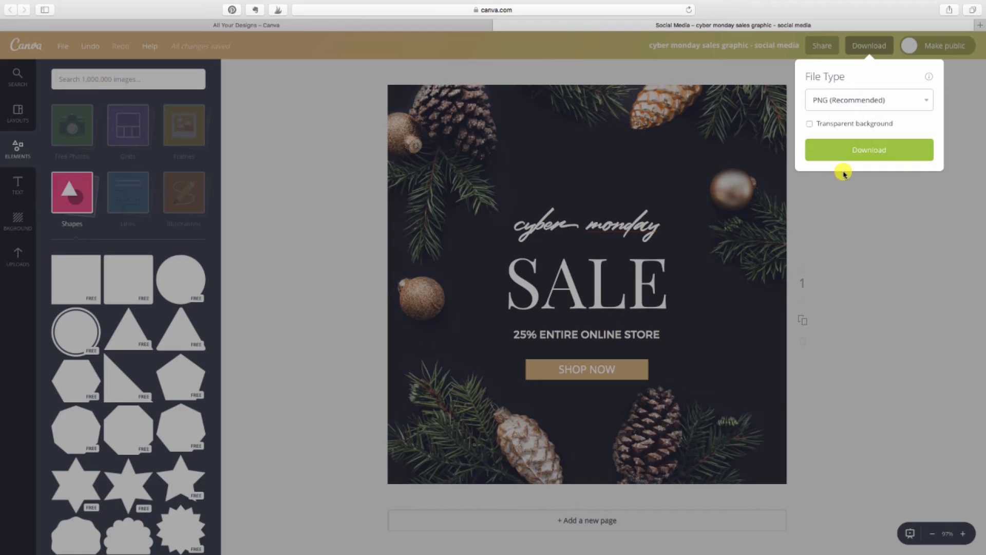
mouse_move(870, 106)
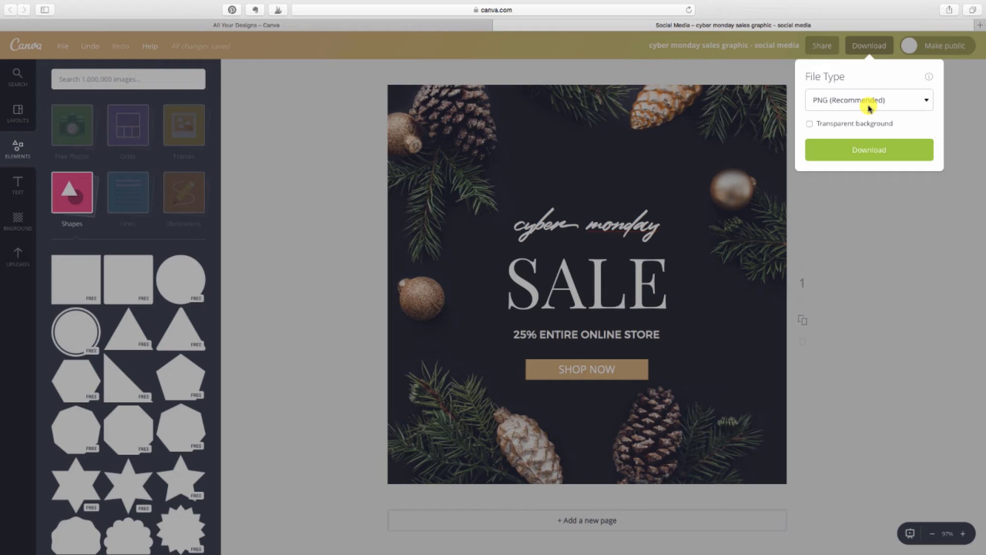
mouse_move(905, 104)
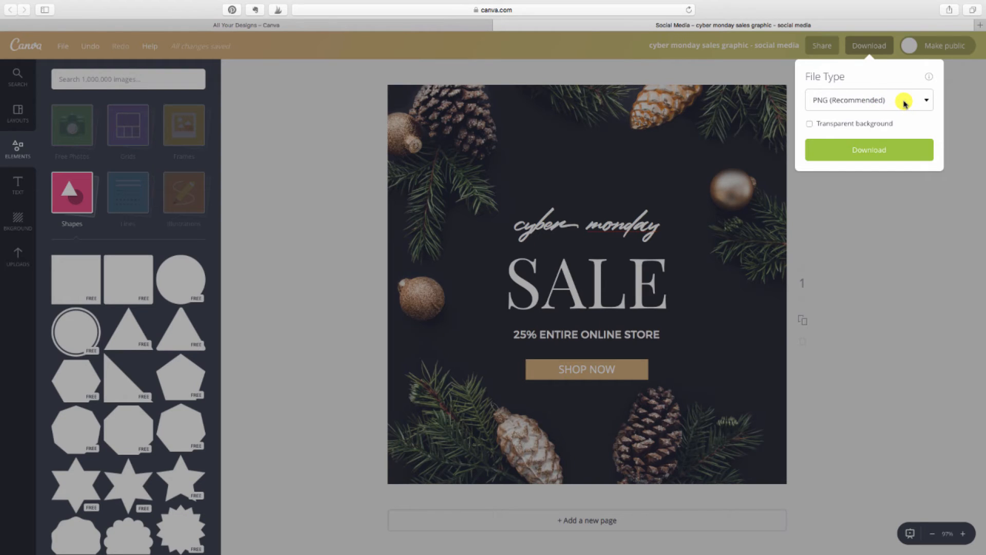
click(926, 100)
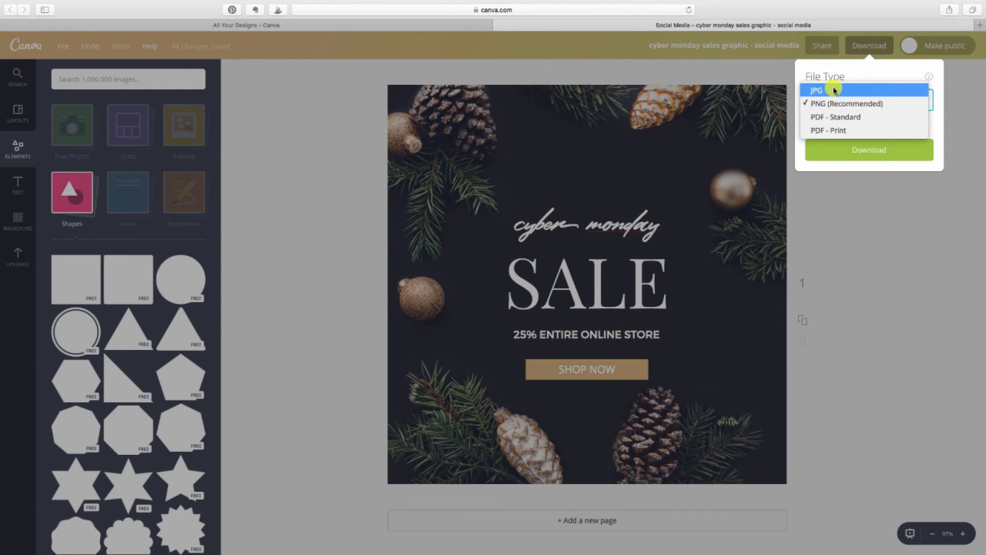
mouse_move(834, 117)
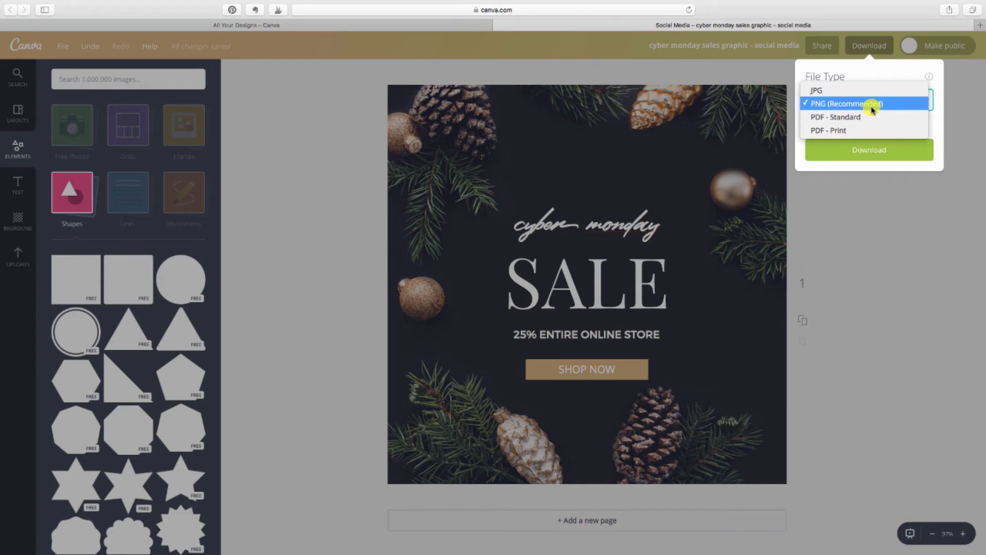
click(845, 103)
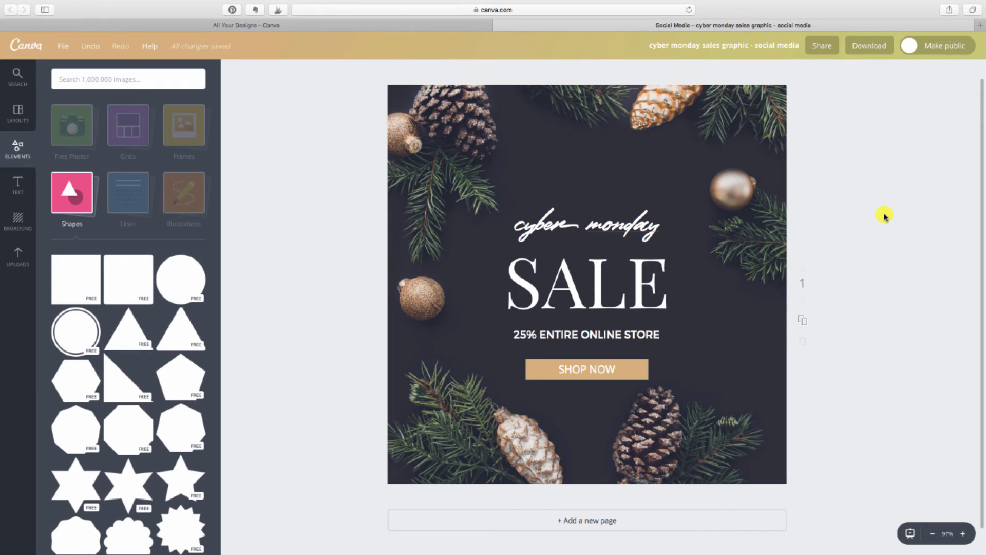
mouse_move(333, 330)
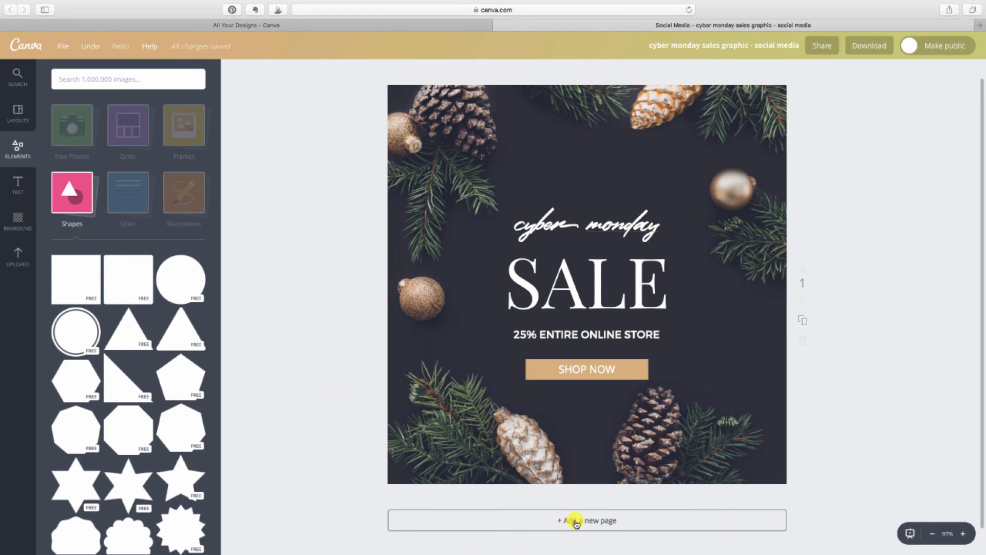
mouse_move(575, 520)
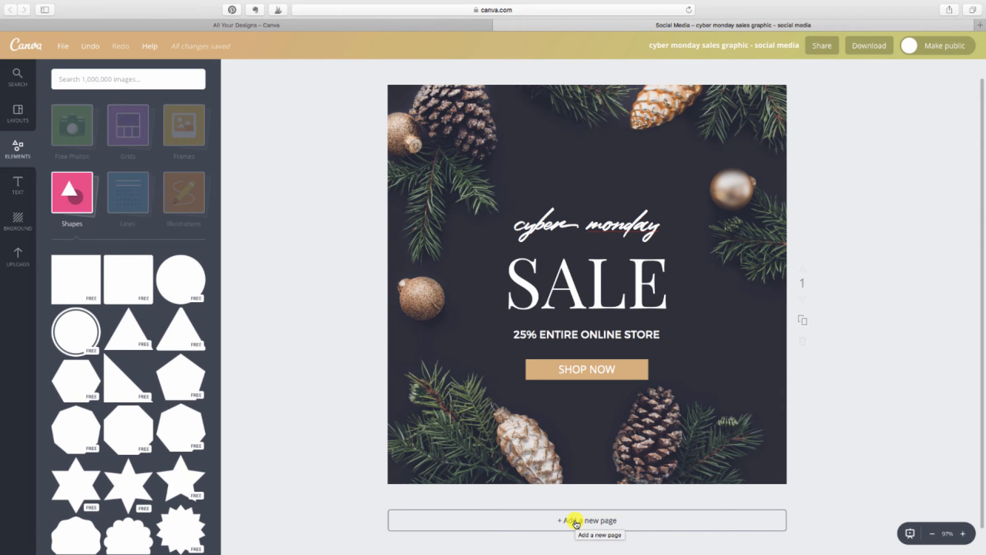
Add a blank second page and bring up the uploaded images.
click(586, 520)
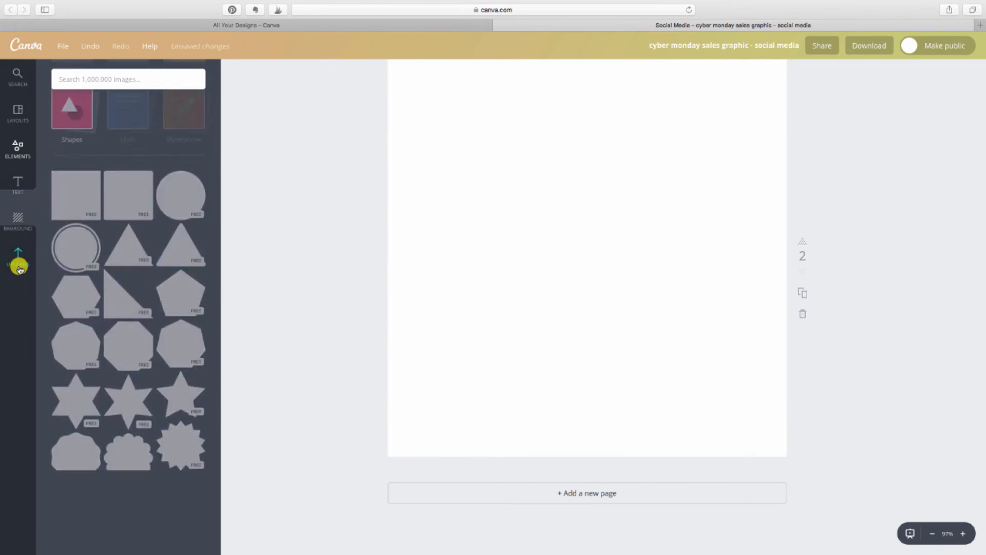
click(18, 256)
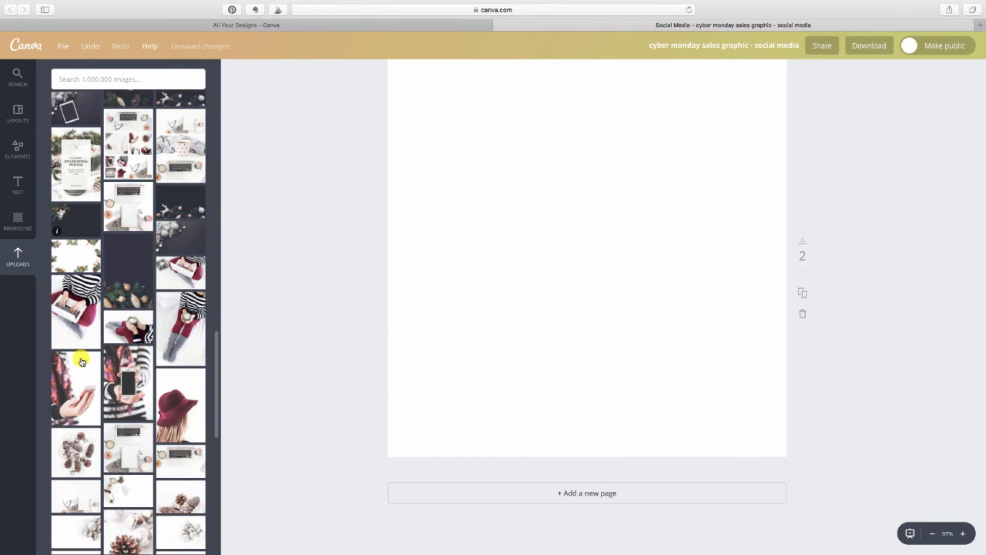
scroll(down, 3)
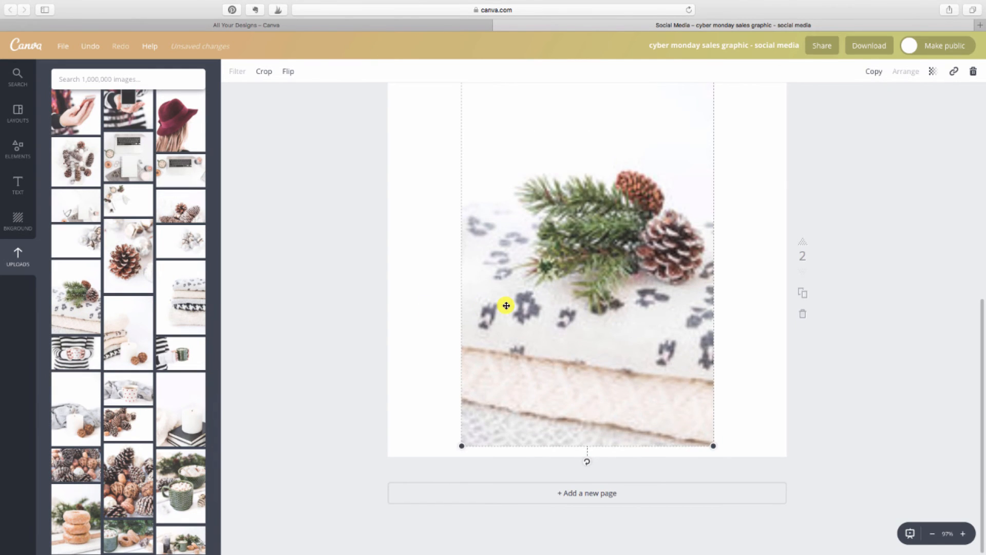
Place the pine-cone blanket photo on page 2 and resize it to fill the page.
drag(506, 306, 418, 200)
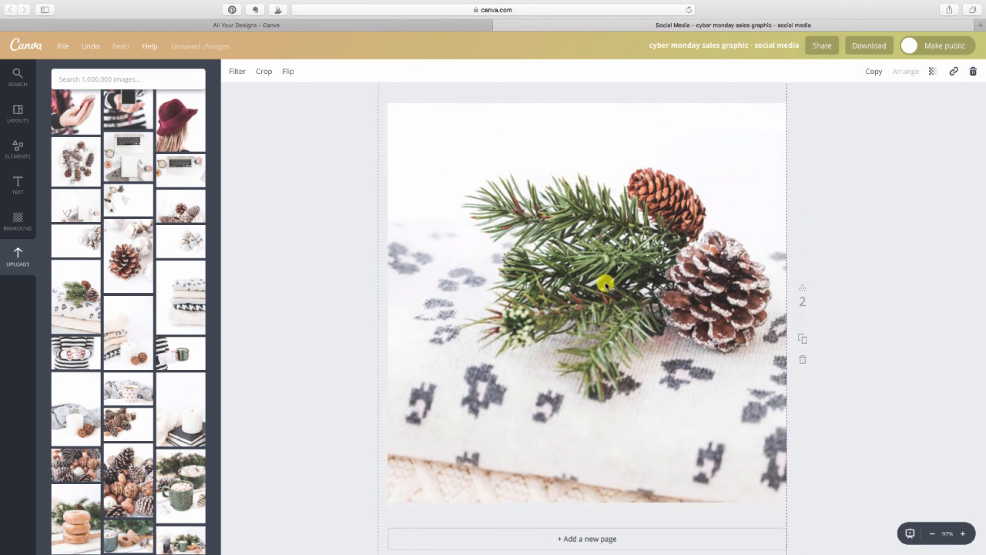
drag(606, 285, 612, 438)
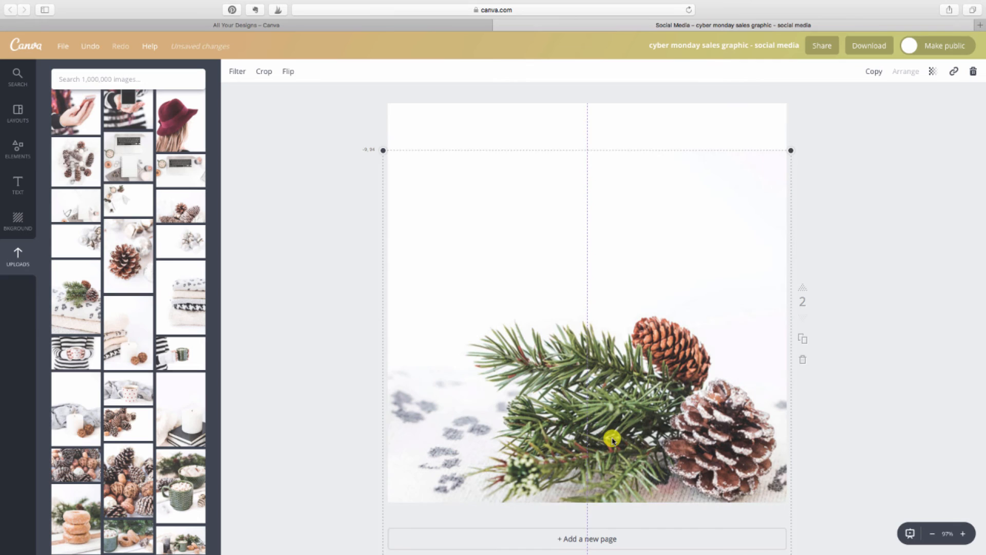
drag(612, 439, 608, 241)
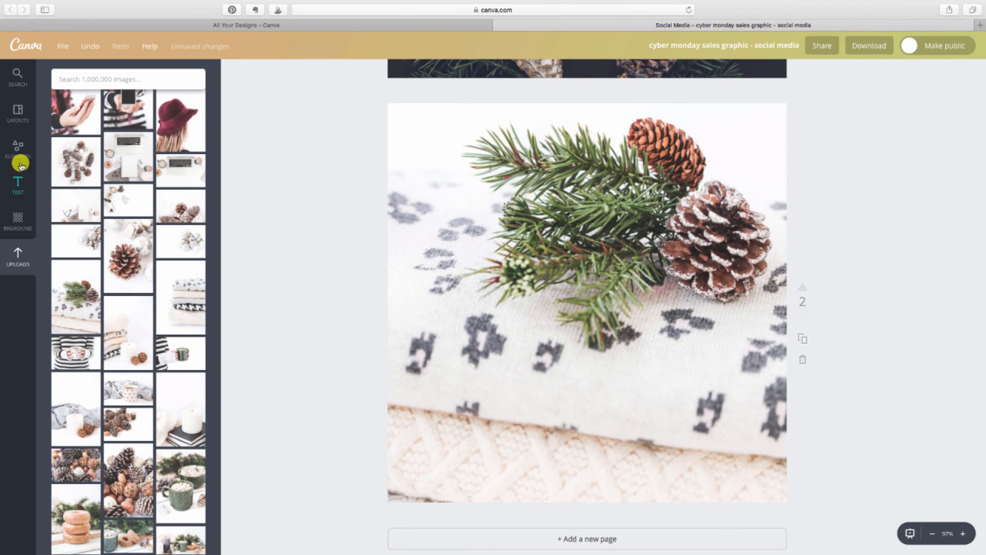
Add a square from Shapes to page 2 and colour it white.
click(17, 148)
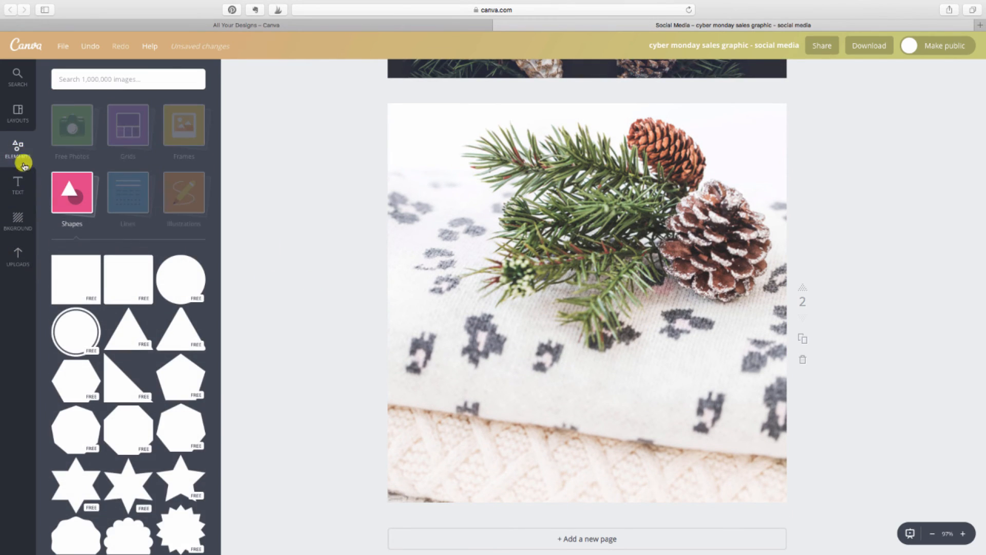
click(75, 278)
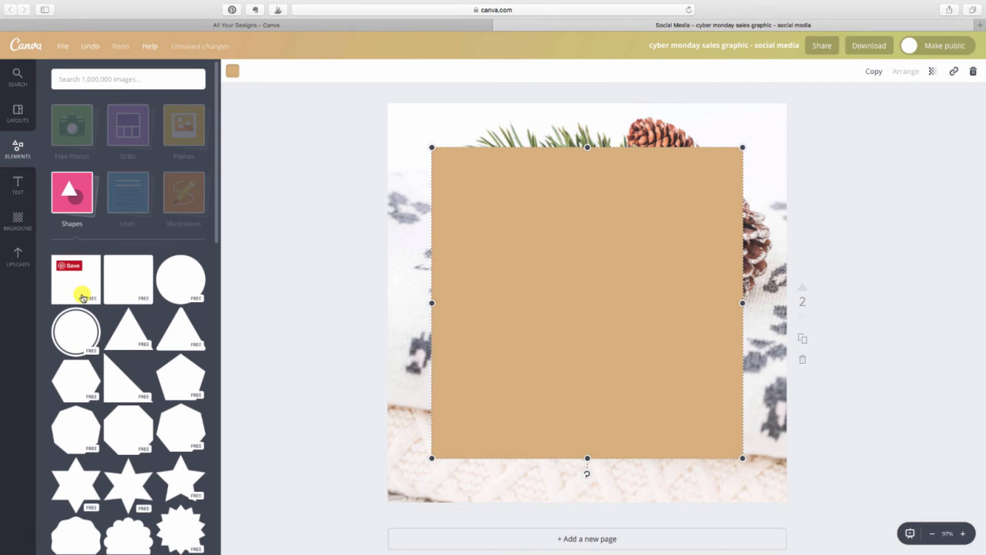
mouse_move(334, 90)
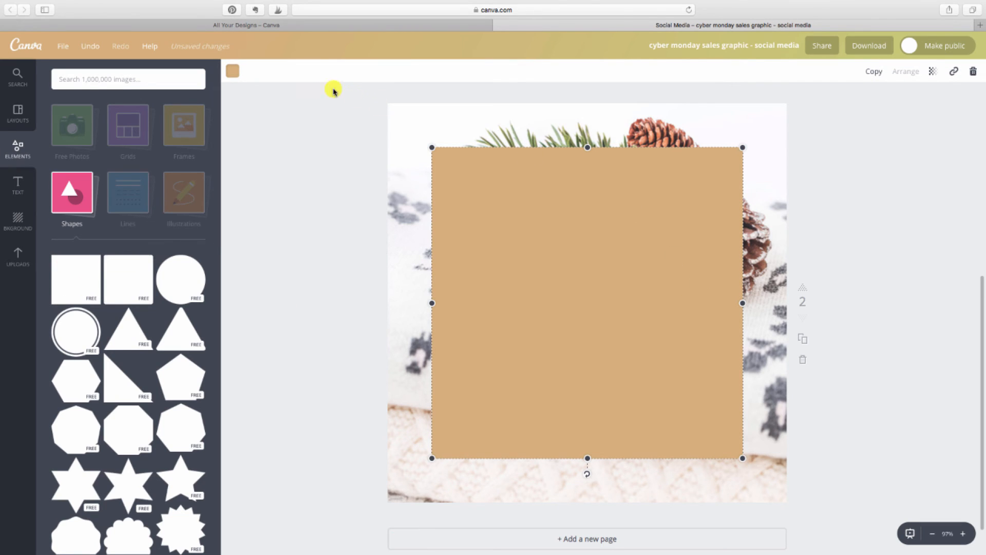
click(232, 69)
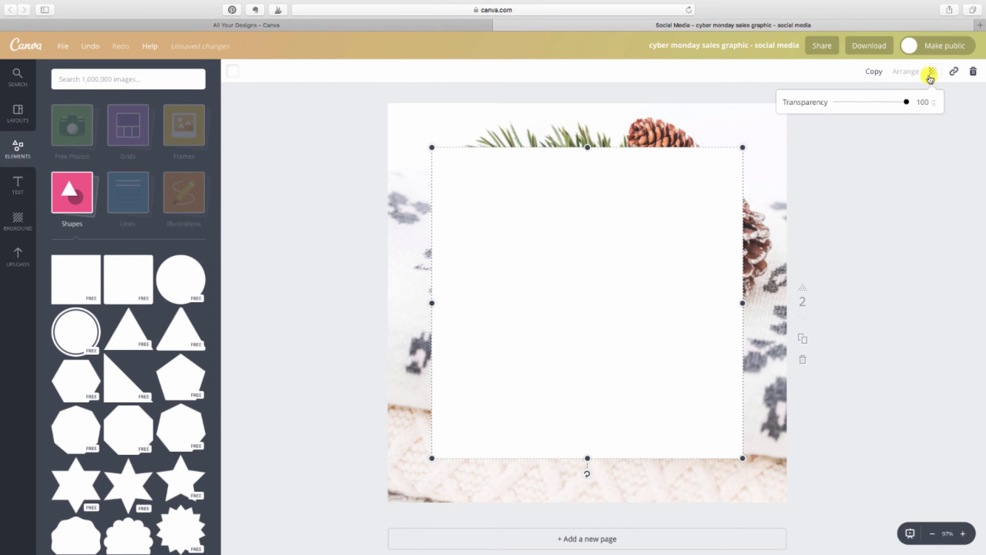
Lower the white square's transparency so the photo shows through.
drag(906, 102, 904, 102)
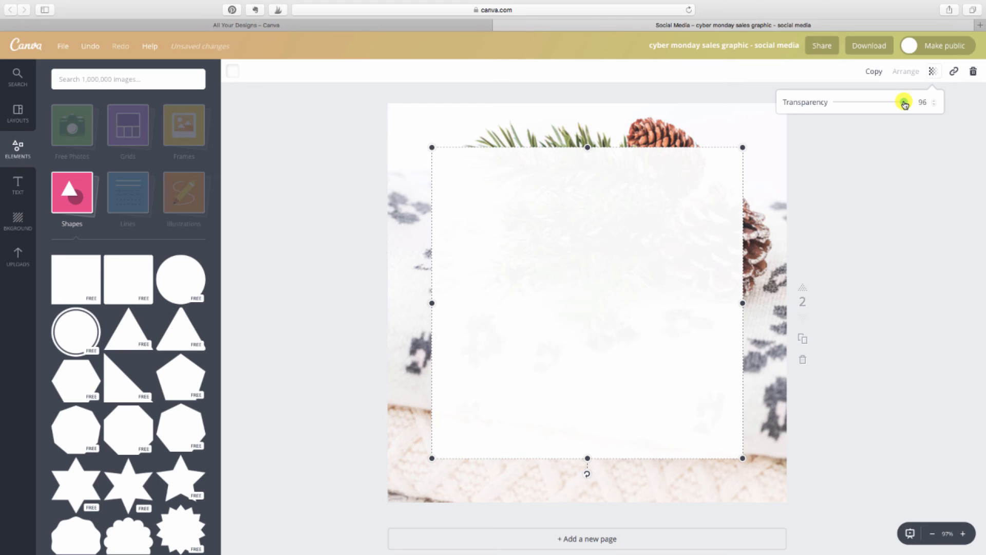
drag(903, 101, 897, 102)
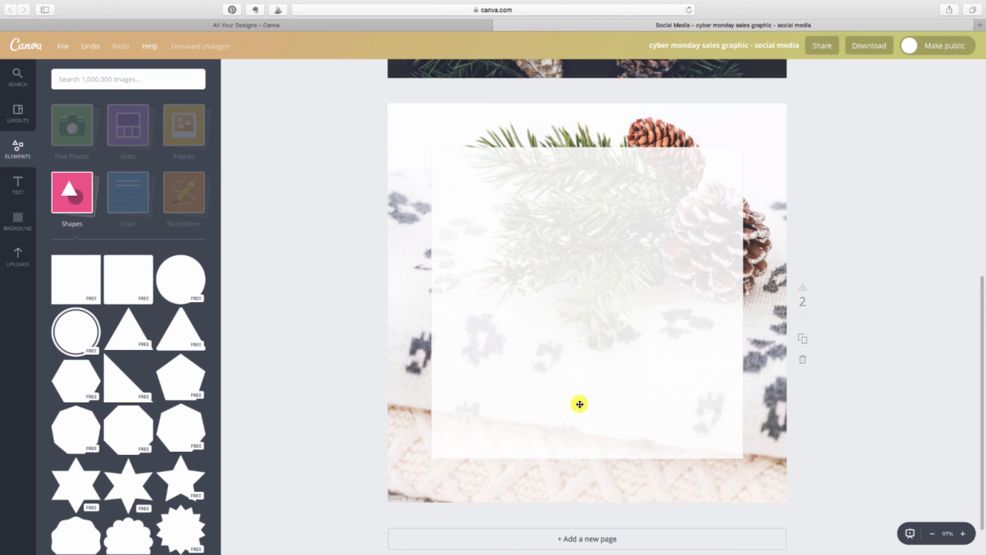
mouse_move(682, 273)
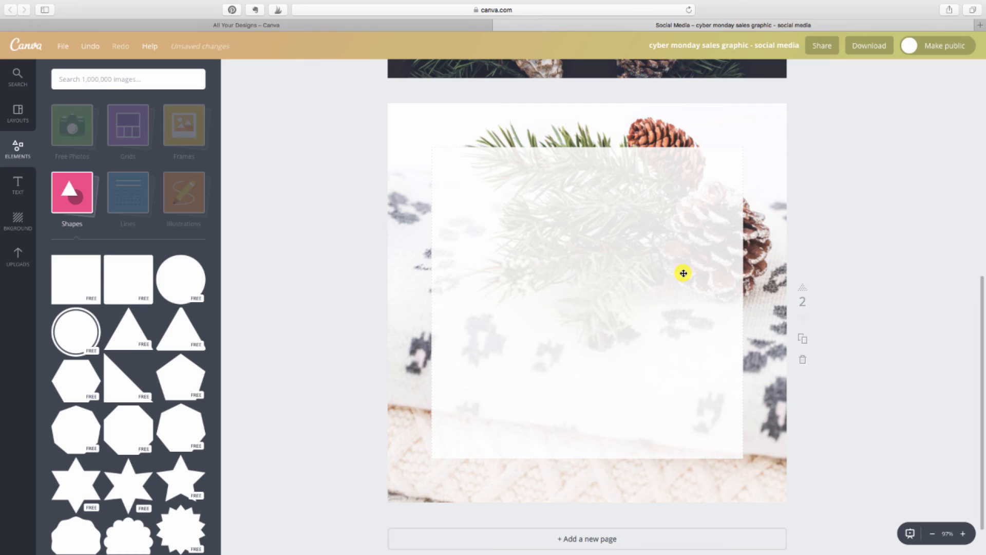
Add 'the cozy winter sale is on' text, with the 'is on' line in Playfair Display.
text(the cozy winter)
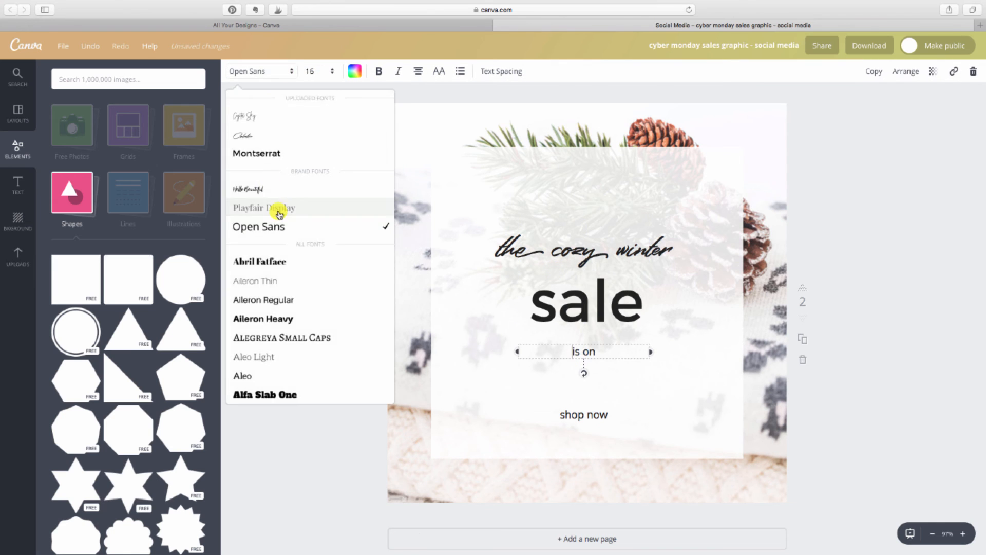
click(264, 207)
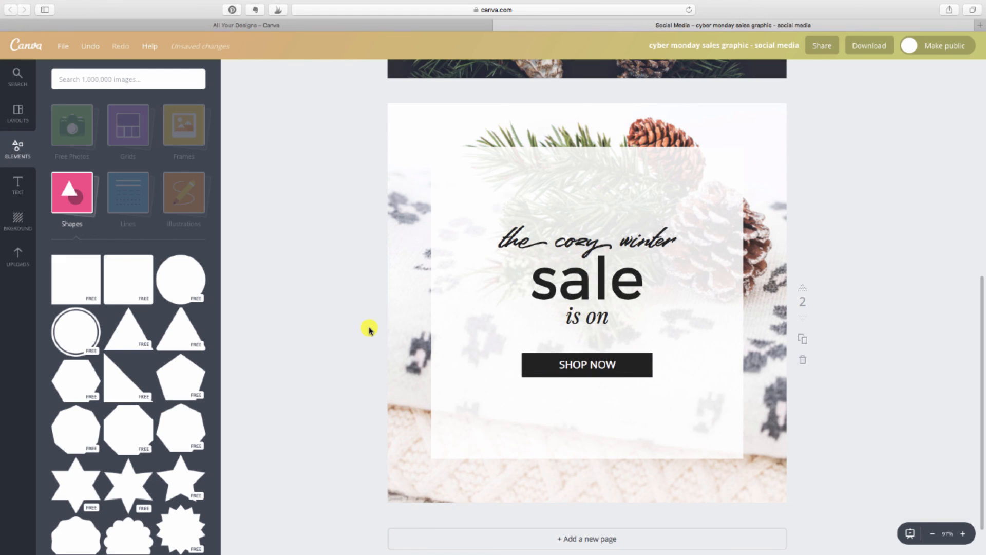
mouse_move(216, 317)
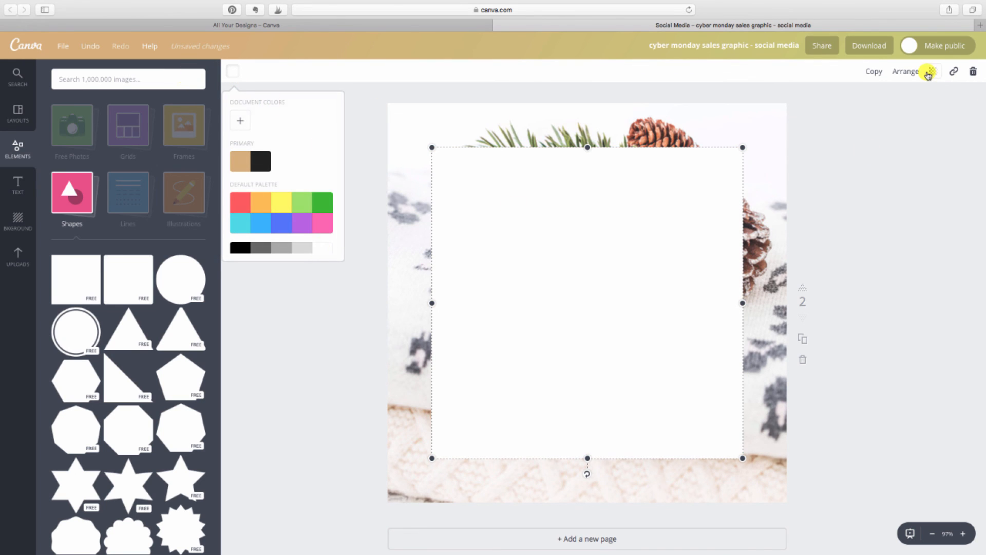
Adjust the copied square's transparency, fit it around the text and send it behind.
click(932, 71)
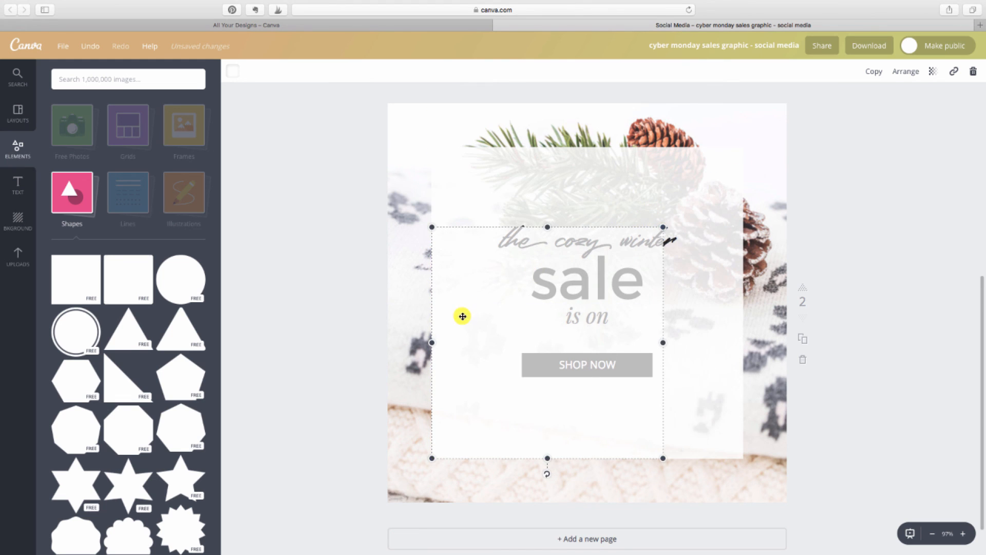
drag(462, 315, 504, 270)
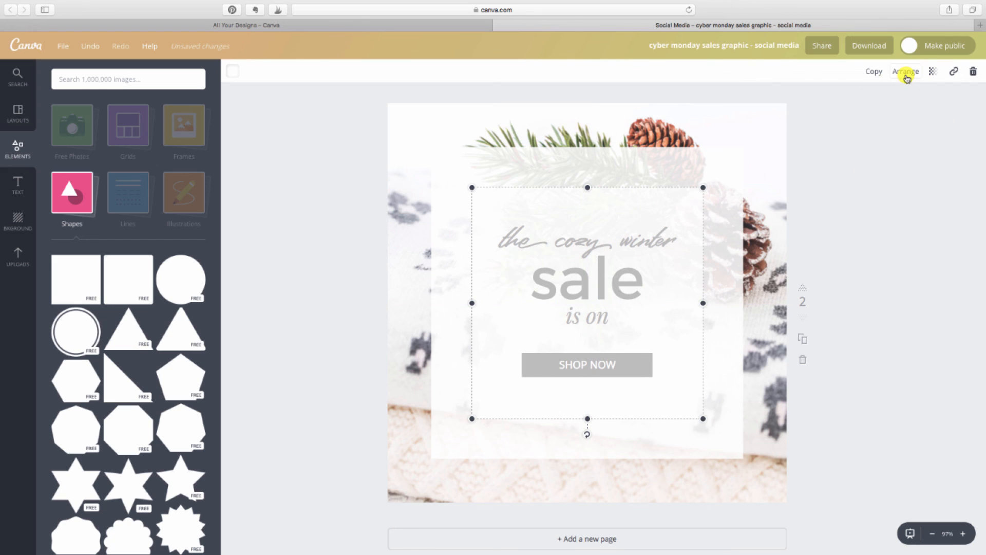
click(907, 71)
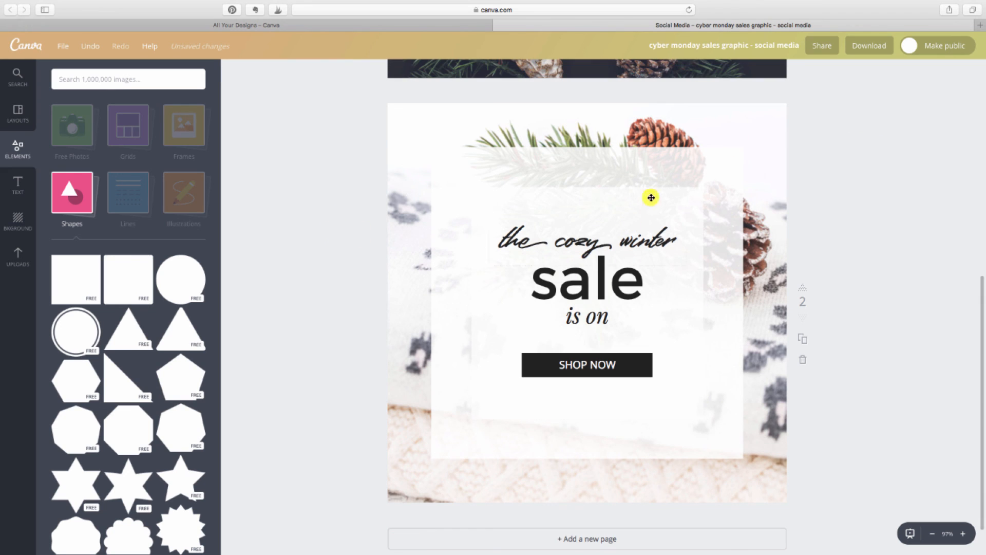
mouse_move(826, 370)
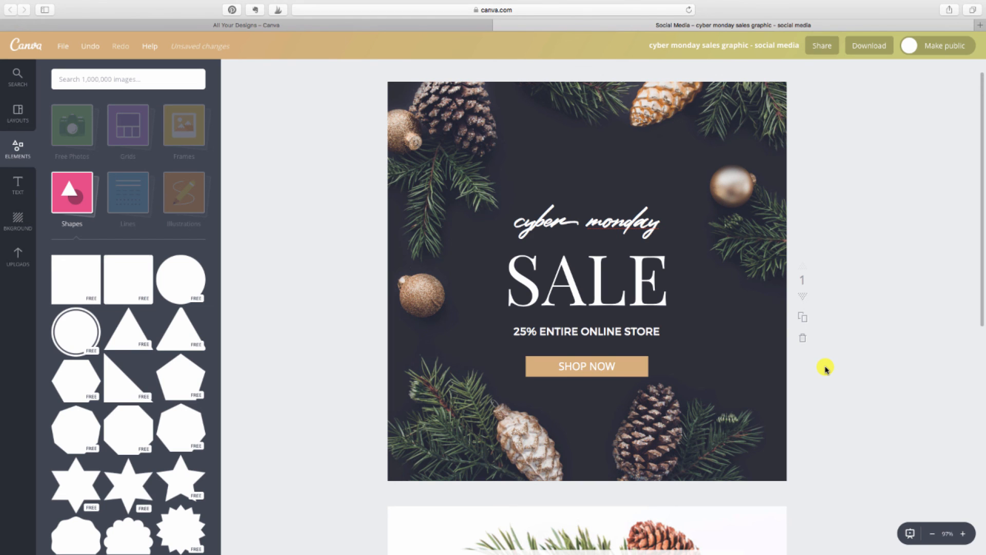
scroll(down, 3)
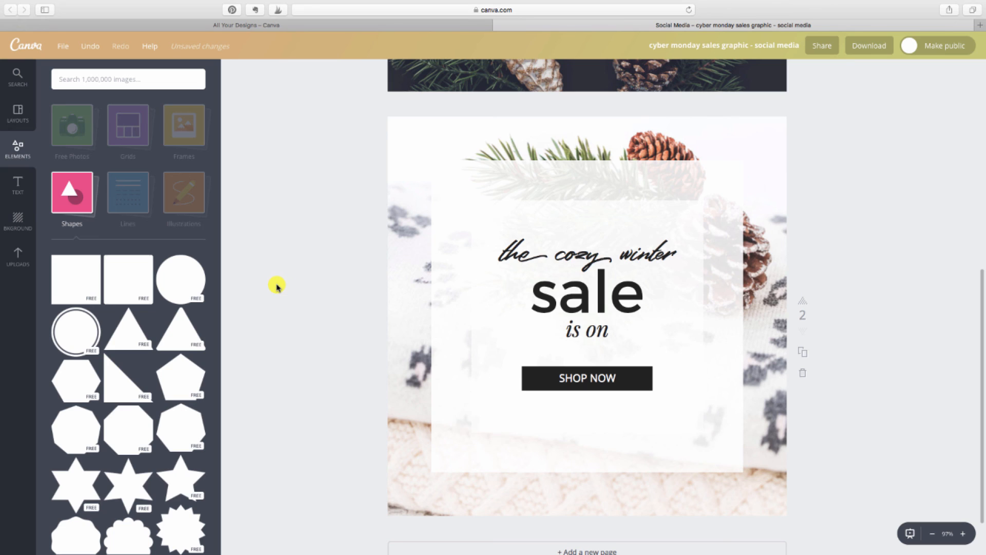
mouse_move(901, 270)
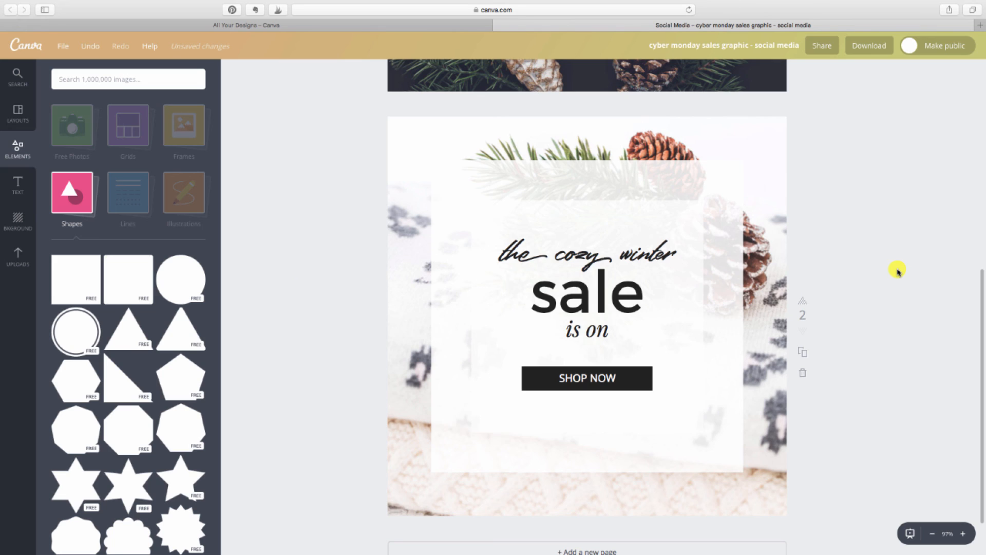